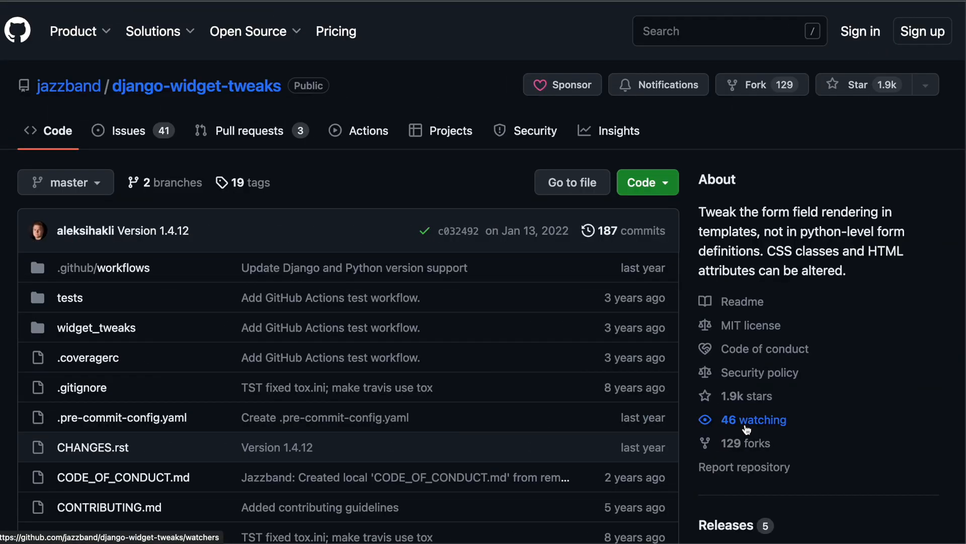
mouse_move(734, 410)
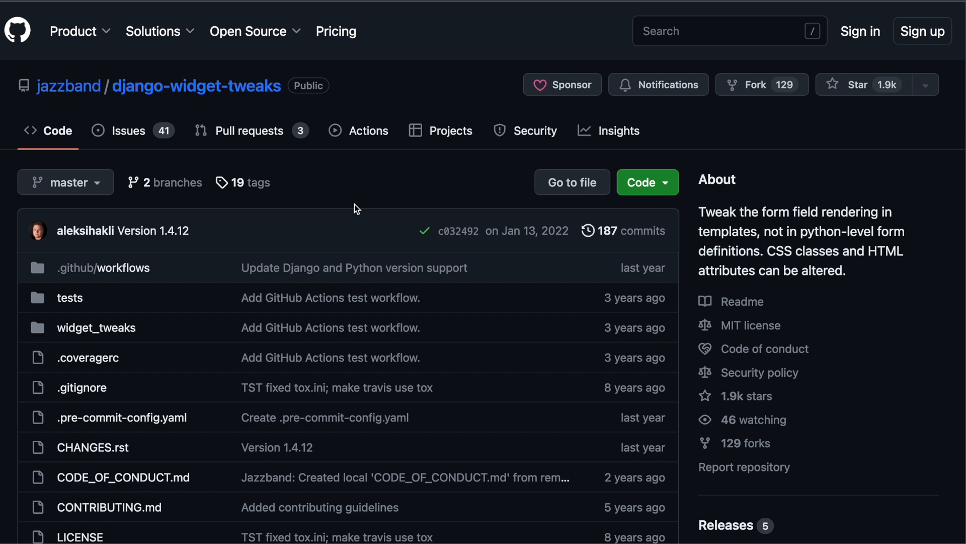
- Scroll the widget-tweaks README down to the render_field example and double-click words in it
scroll("down", 3)
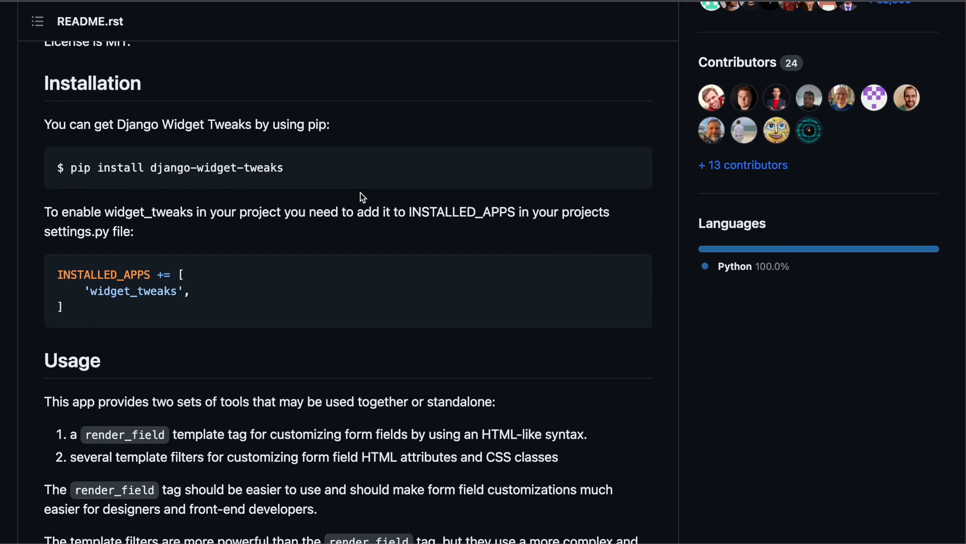
scroll("down", 3)
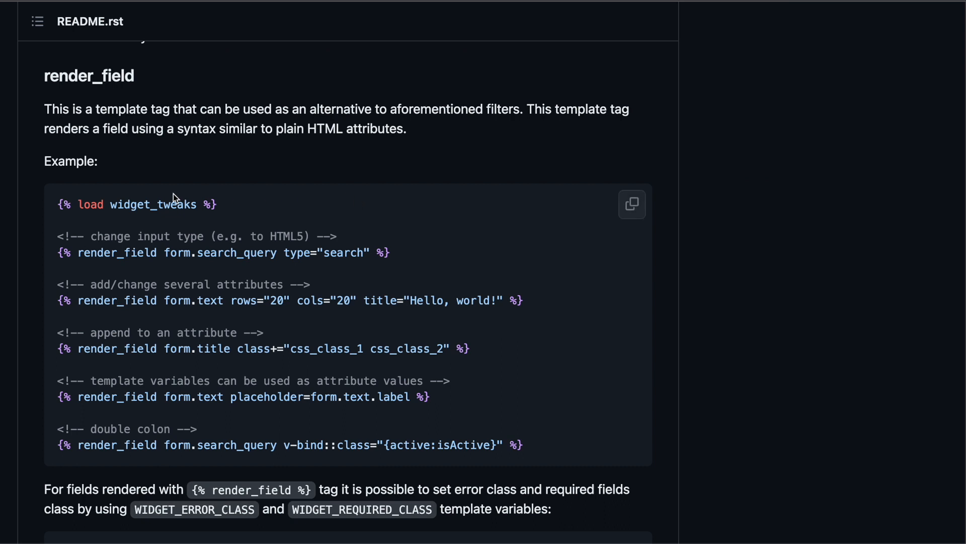
mouse_move(222, 205)
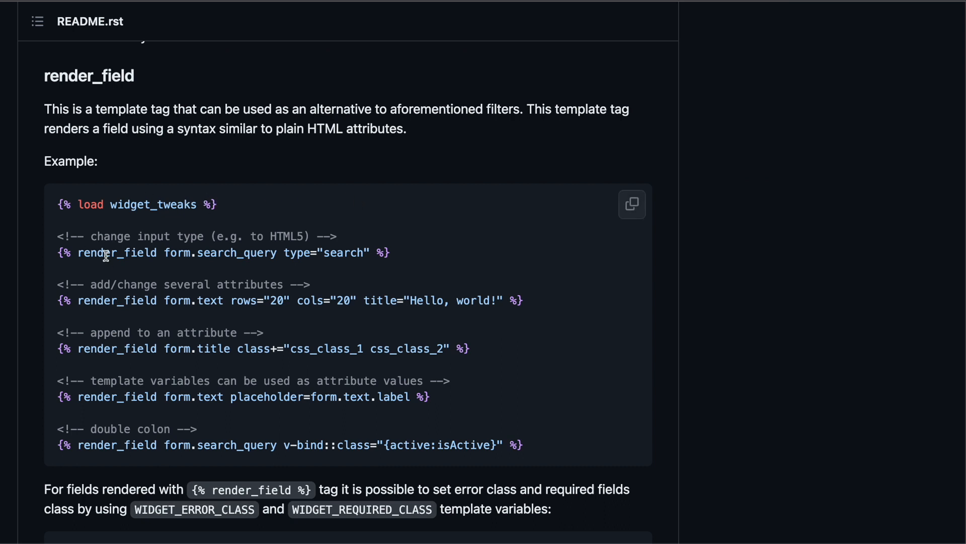
double_click(116, 253)
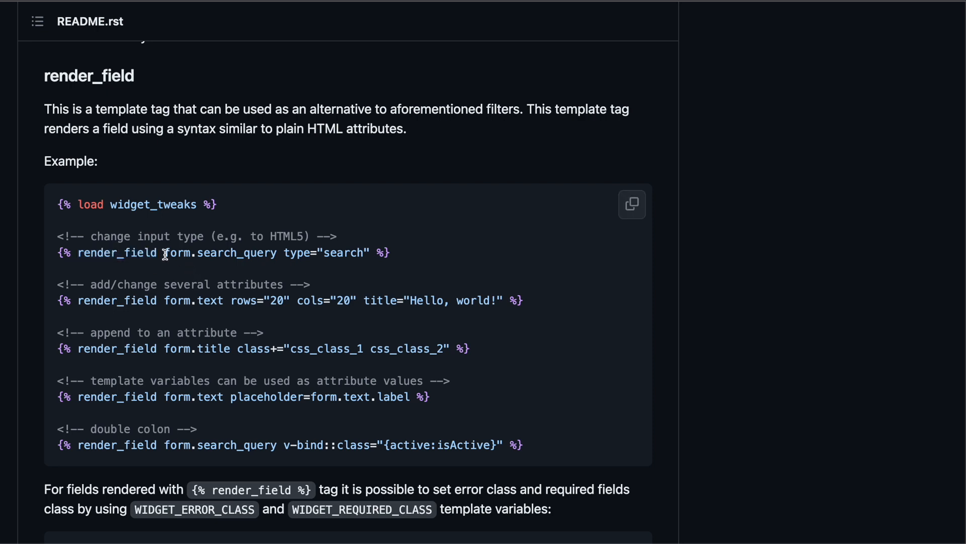
double_click(220, 252)
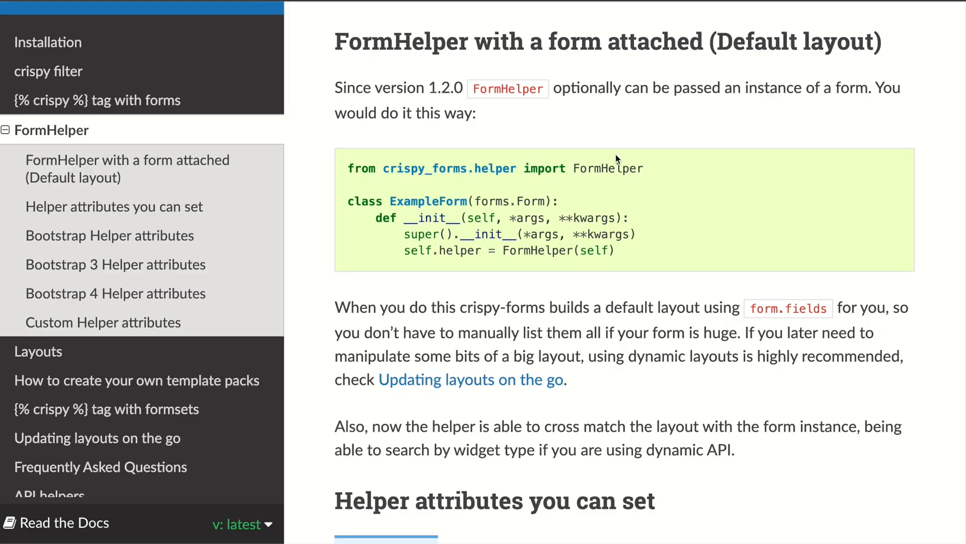
mouse_move(639, 127)
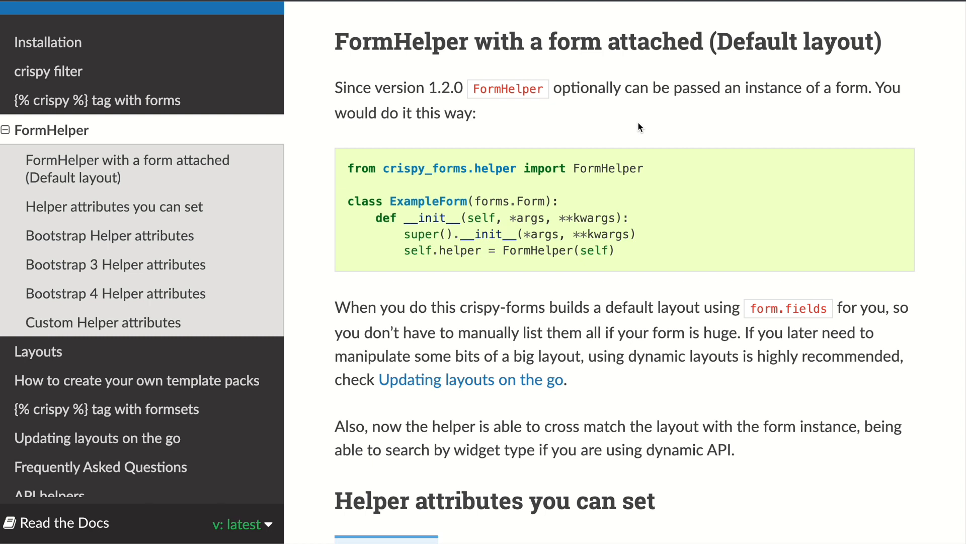
mouse_move(397, 75)
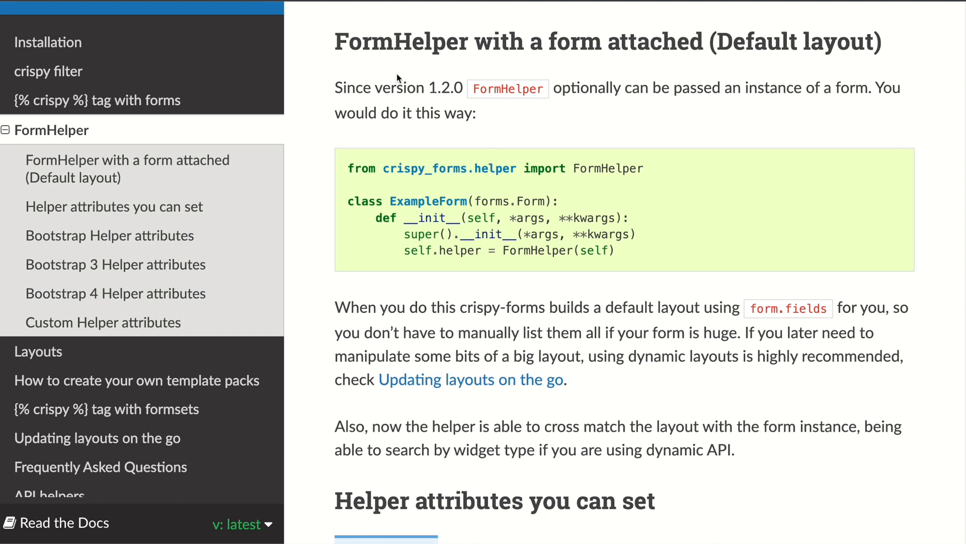
mouse_move(700, 140)
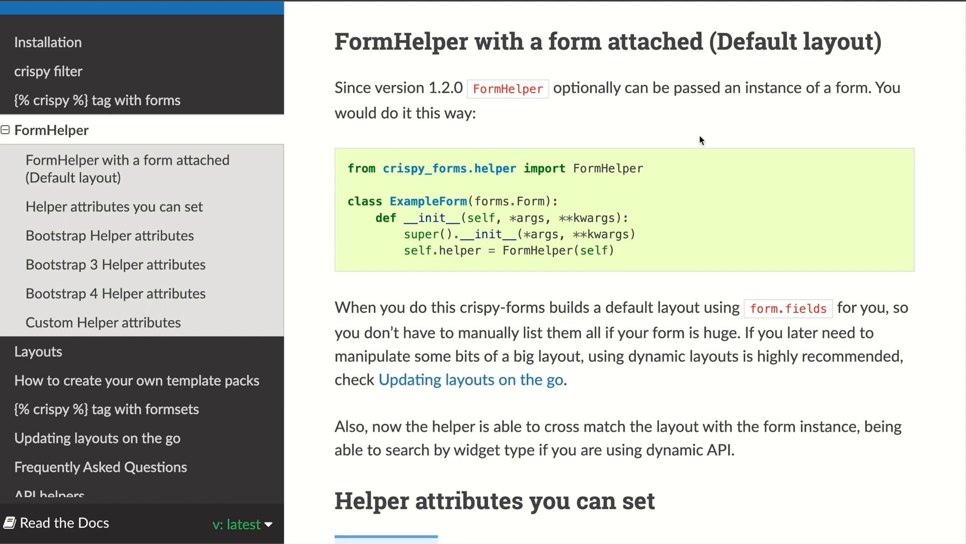
mouse_move(684, 146)
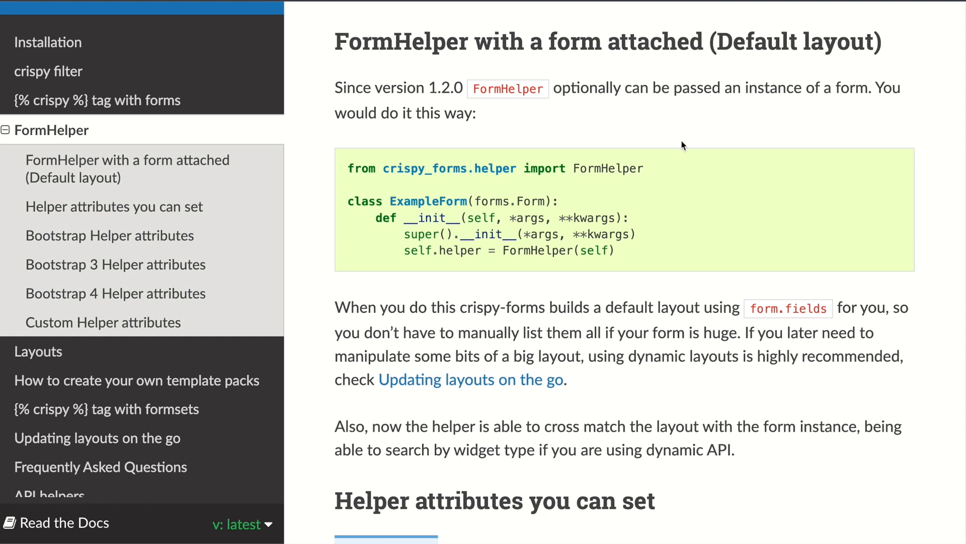
- Scroll the crispy-forms docs to 'FormHelper with a form attached (Default layout)'
scroll("down", 3)
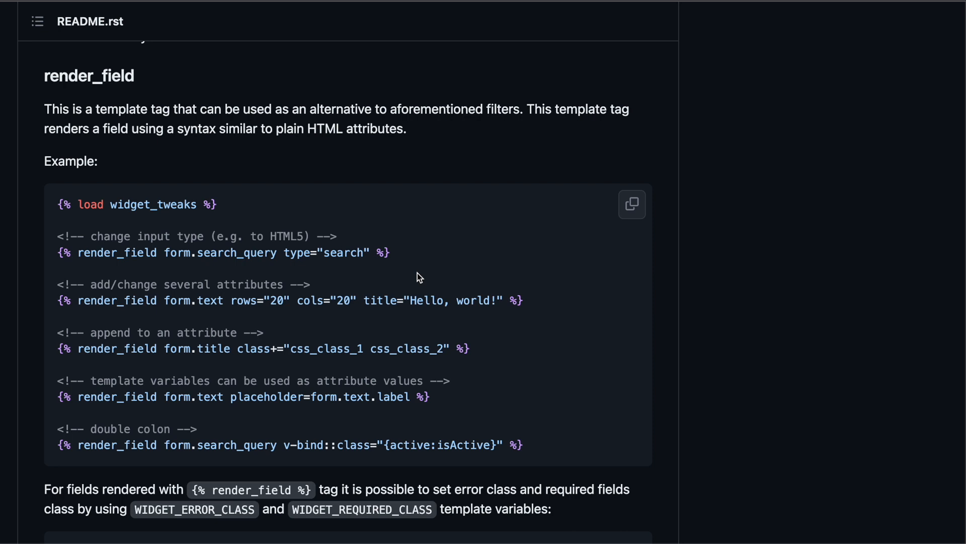
mouse_move(431, 280)
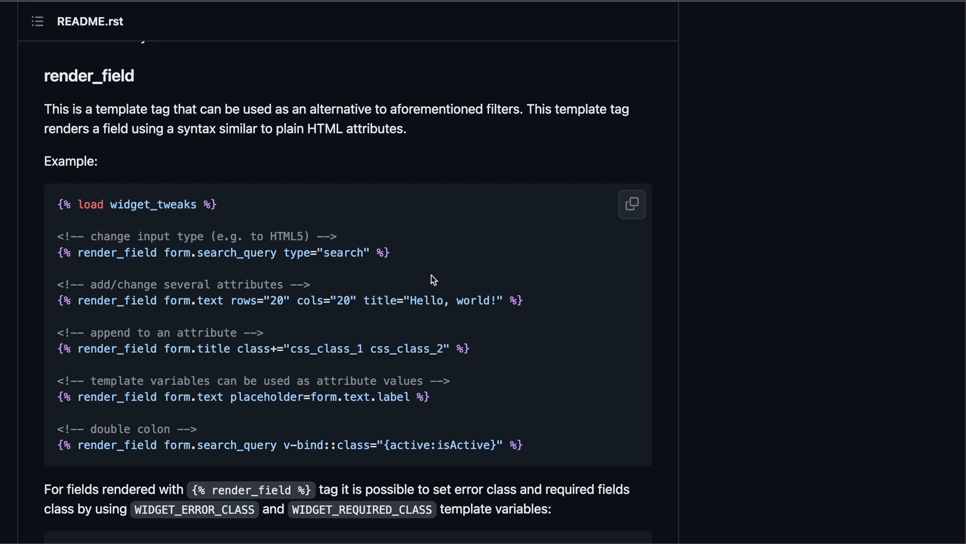
mouse_move(250, 349)
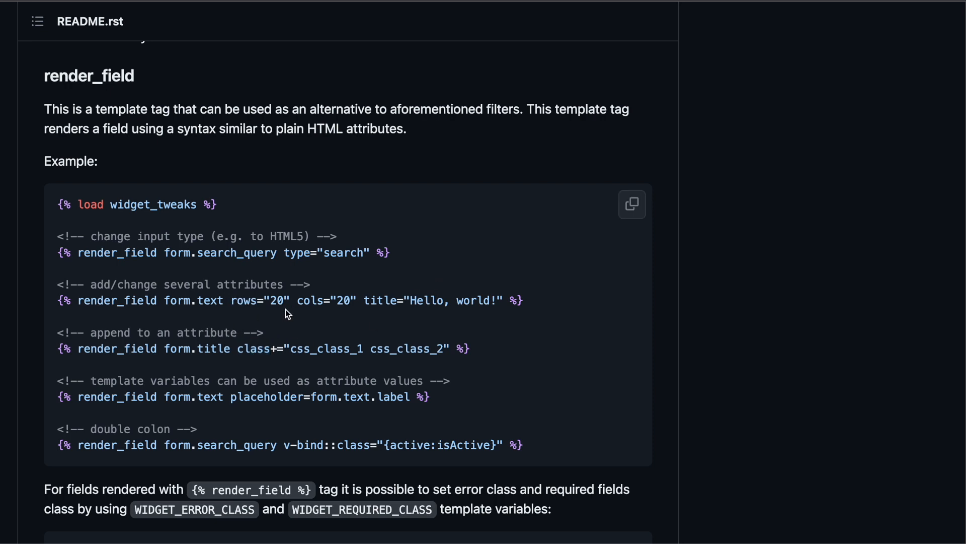
mouse_move(375, 300)
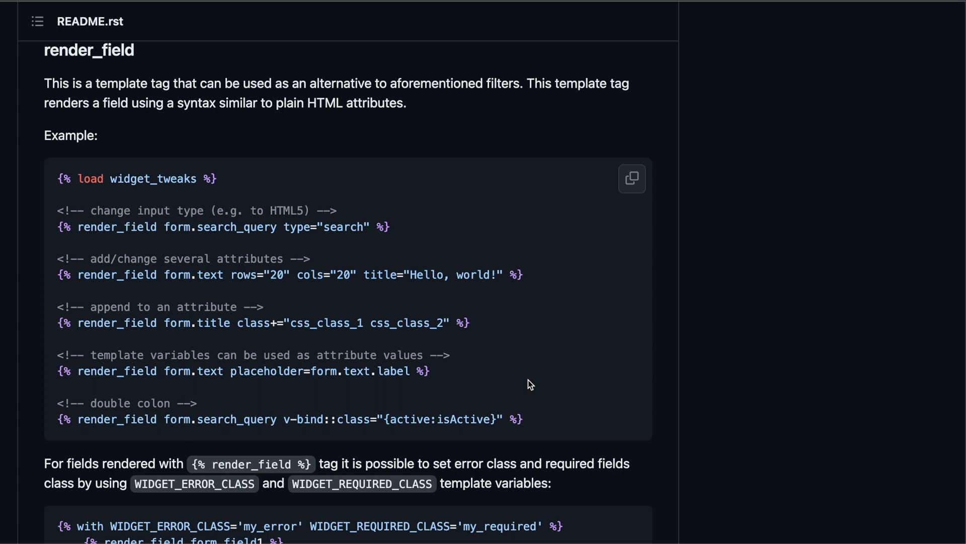
mouse_move(523, 350)
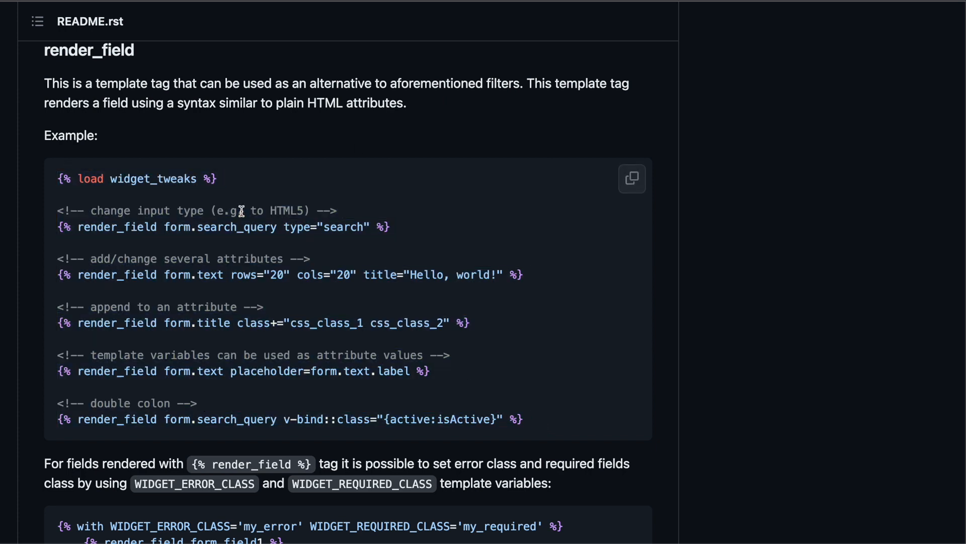
mouse_move(308, 210)
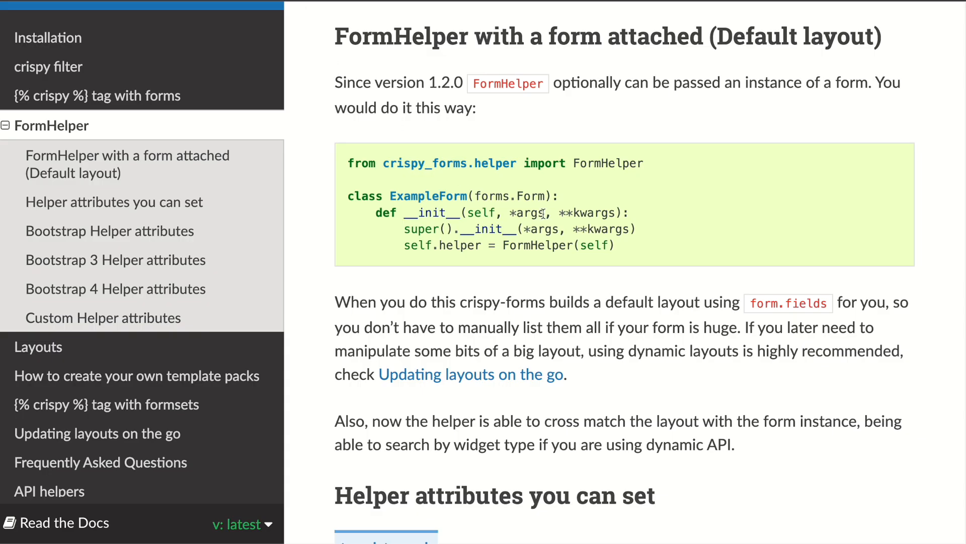
mouse_move(627, 243)
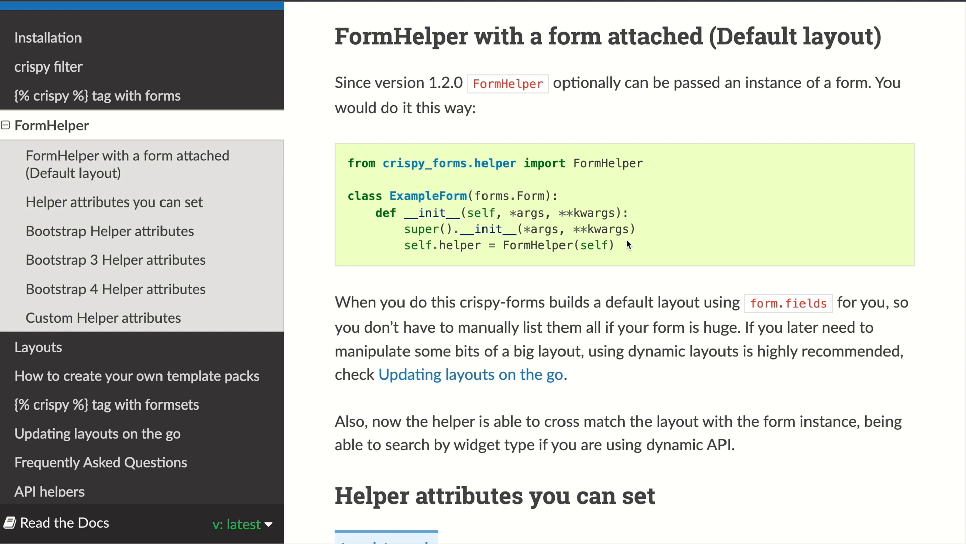
mouse_move(631, 252)
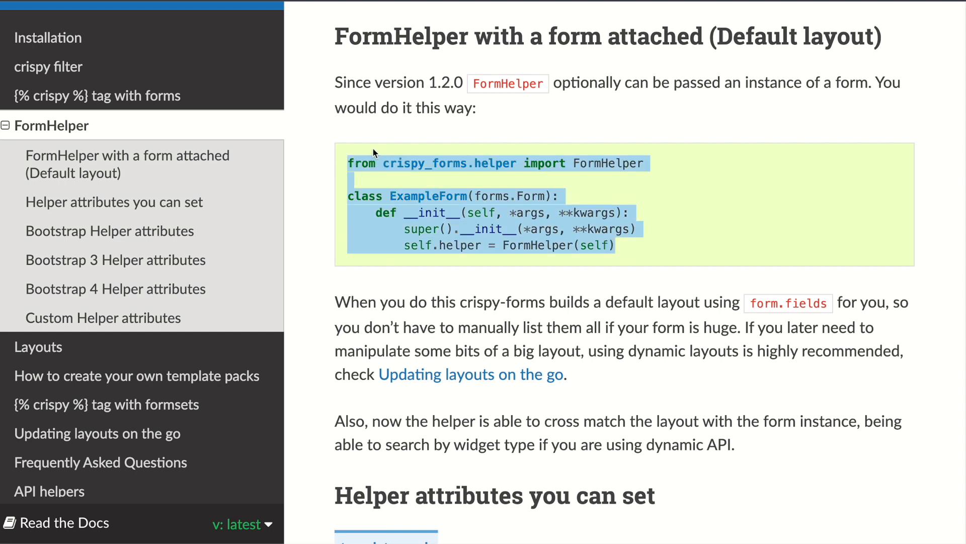
- Select the FormHelper-with-a-form example code block in the crispy-forms docs
left_click(410, 163)
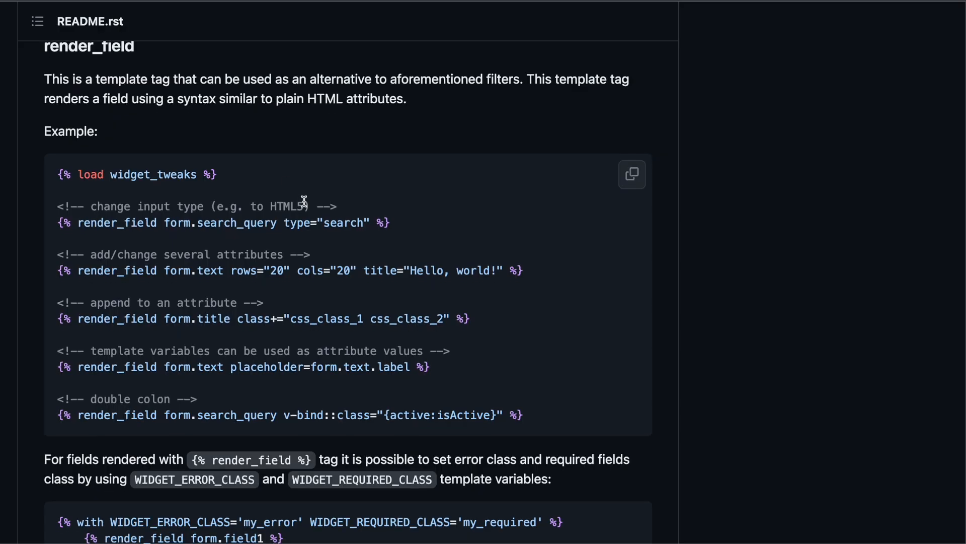
- Scroll the widget-tweaks README past render_field to the attr and add_class filter examples
scroll("down", 3)
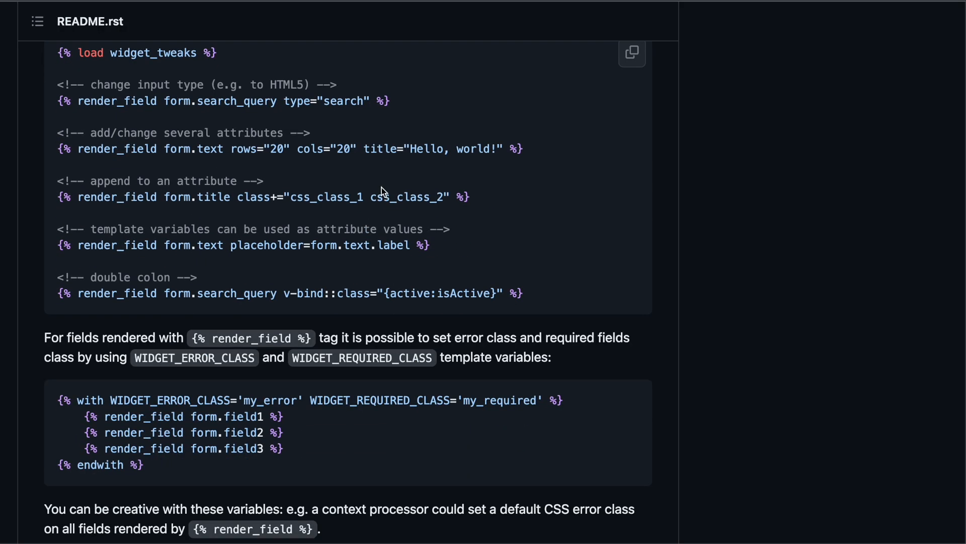
scroll("down", 3)
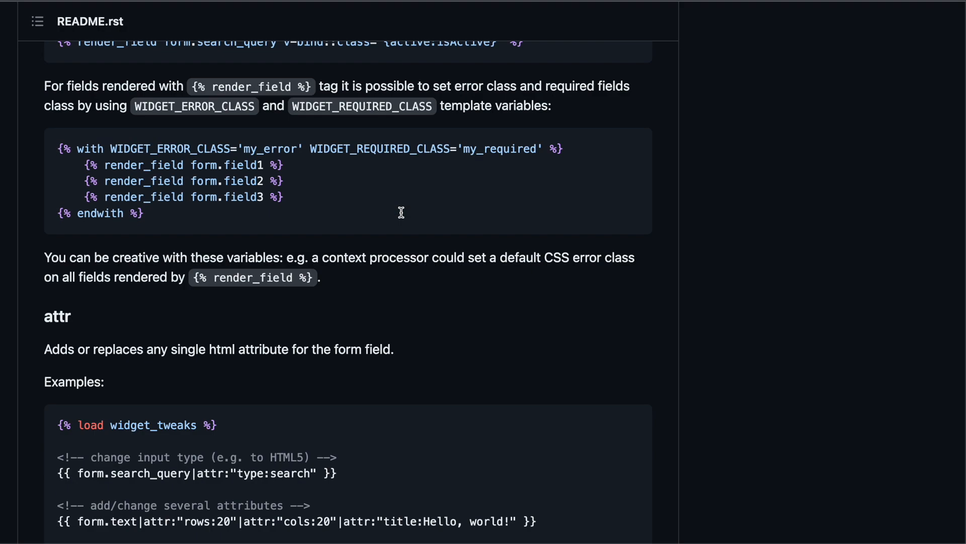
scroll("down", 3)
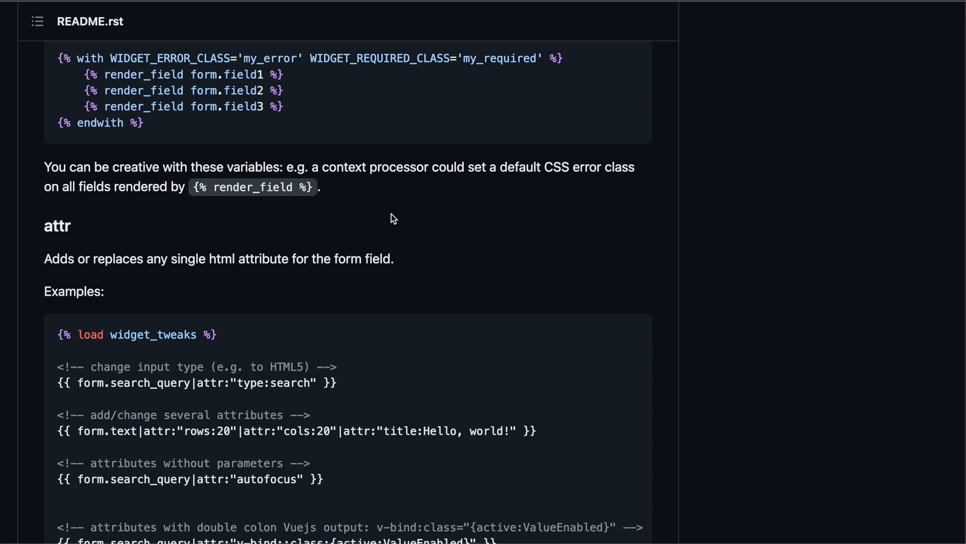
scroll("down", 3)
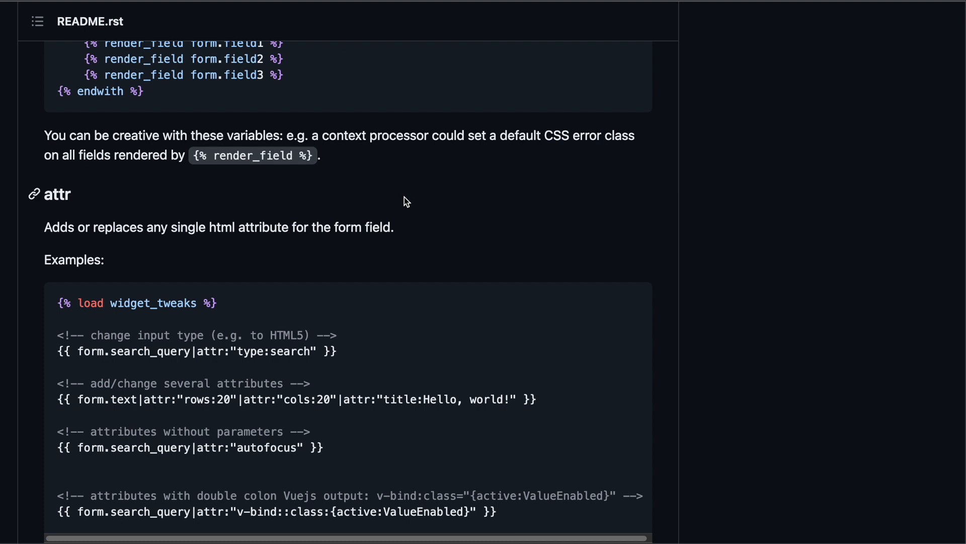
scroll("down", 3)
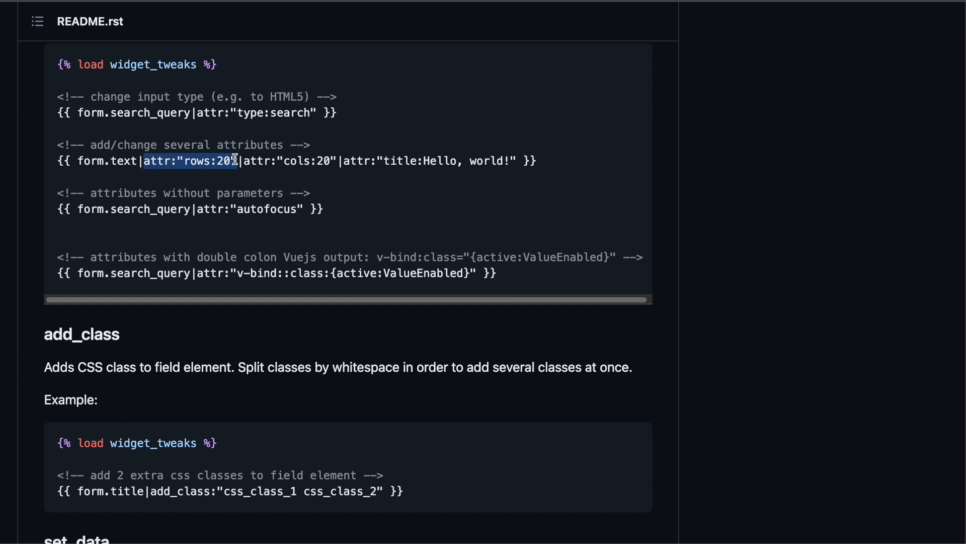
mouse_move(400, 208)
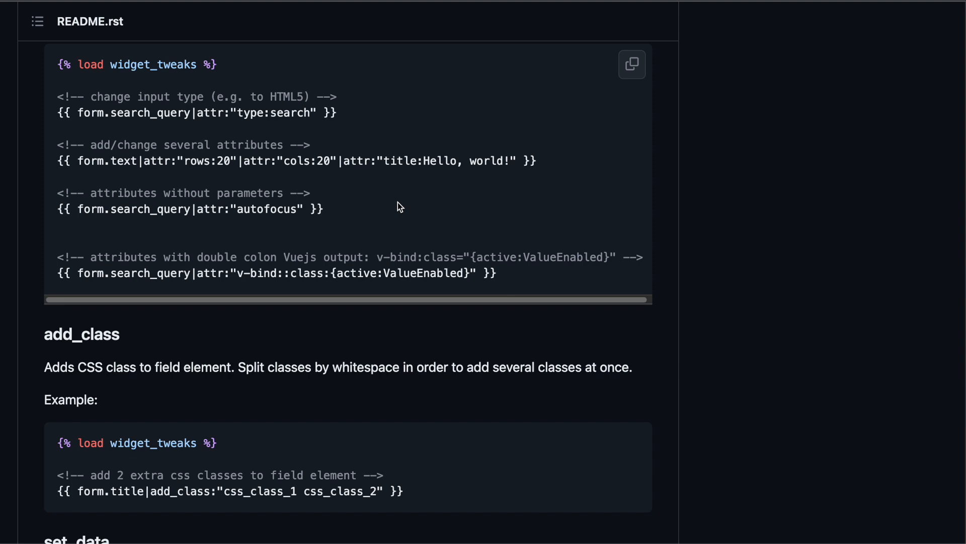
scroll("down", 3)
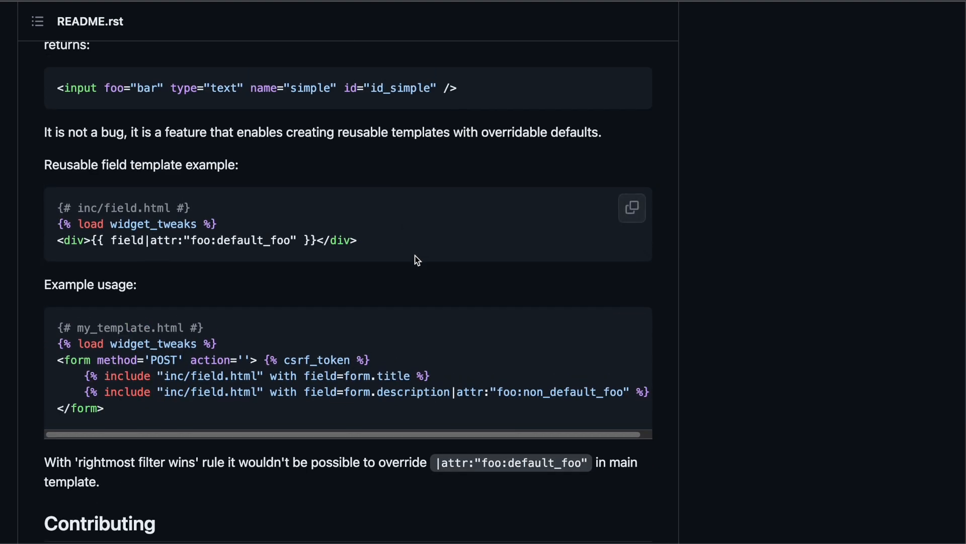
mouse_move(271, 213)
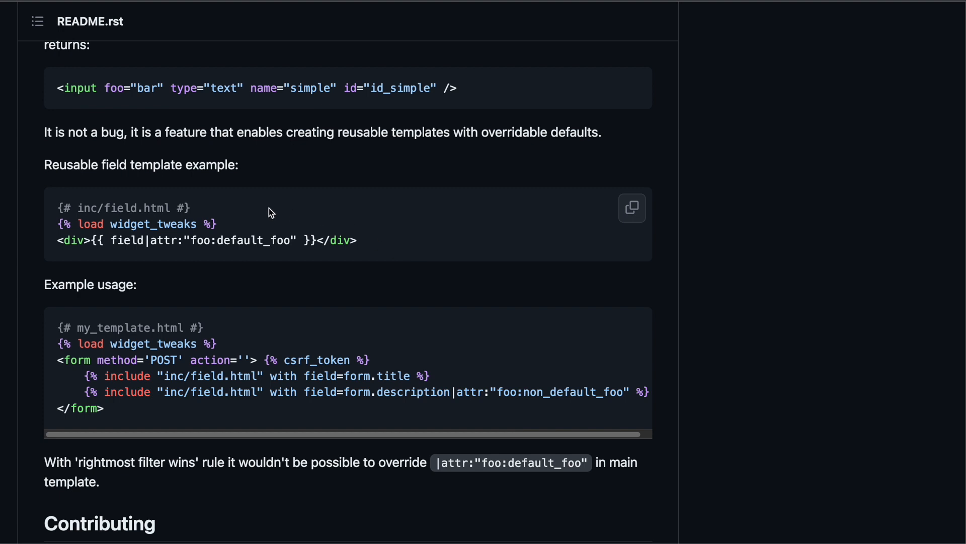
- Highlight the reusable field template example code in the widget-tweaks README
left_click_drag(57, 208, 356, 239)
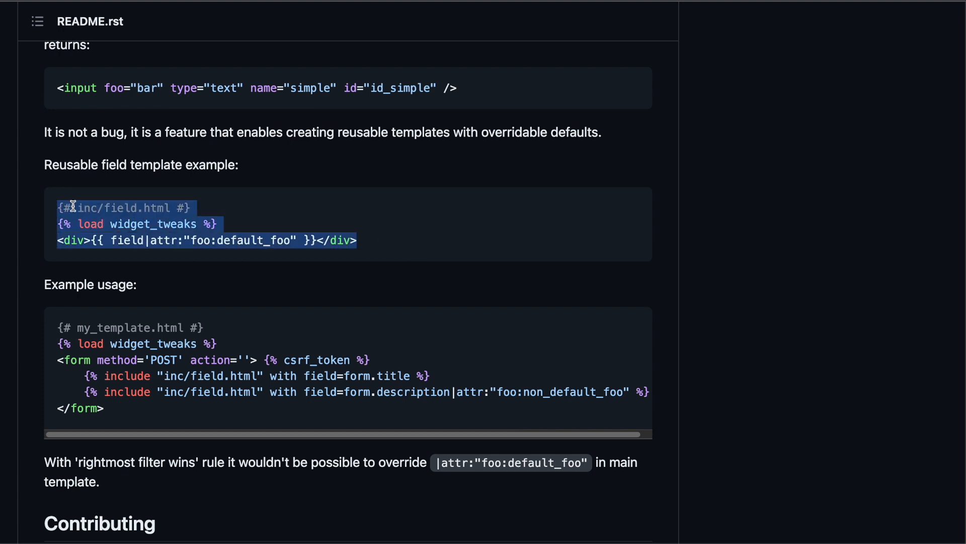
left_click(118, 241)
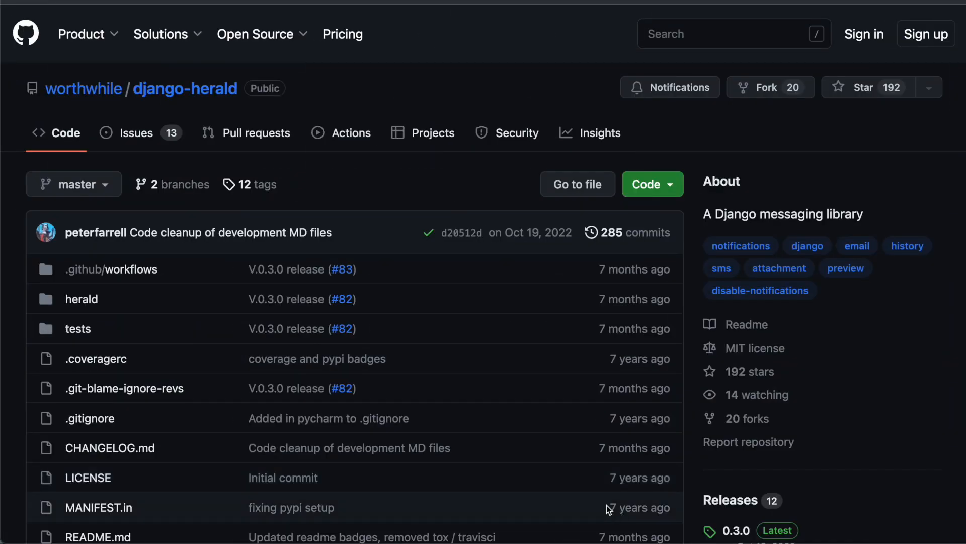
mouse_move(667, 156)
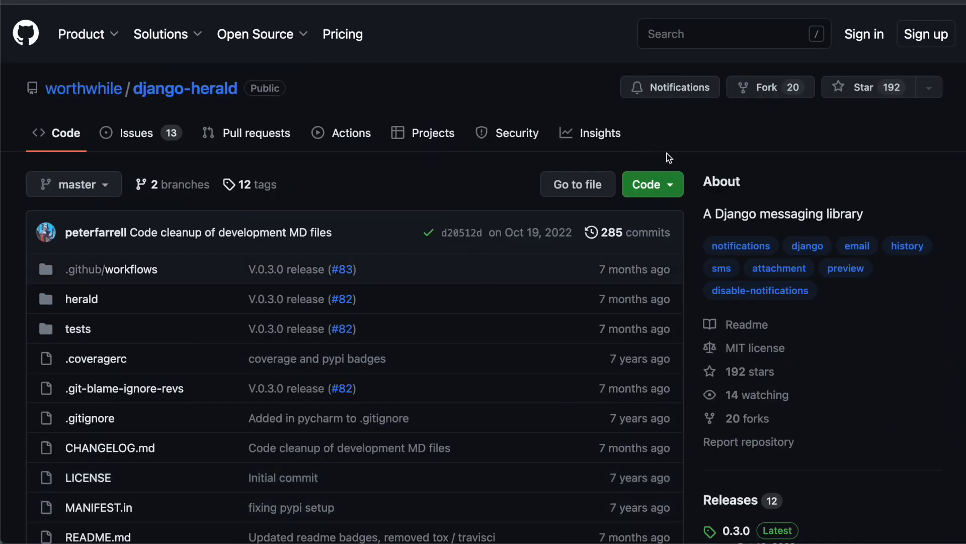
- Scroll past the django-herald file list to feature bullets like multiple transmission methods
scroll("down", 3)
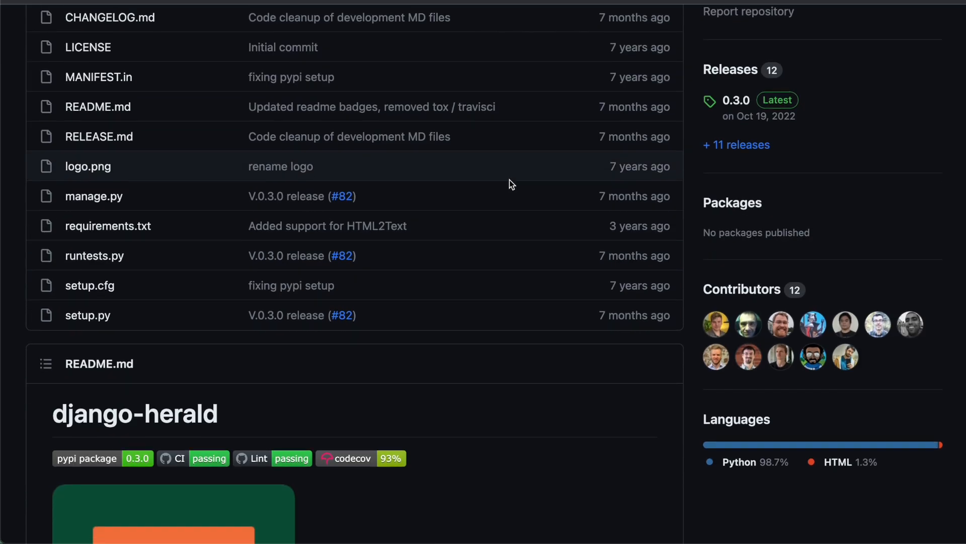
scroll("down", 3)
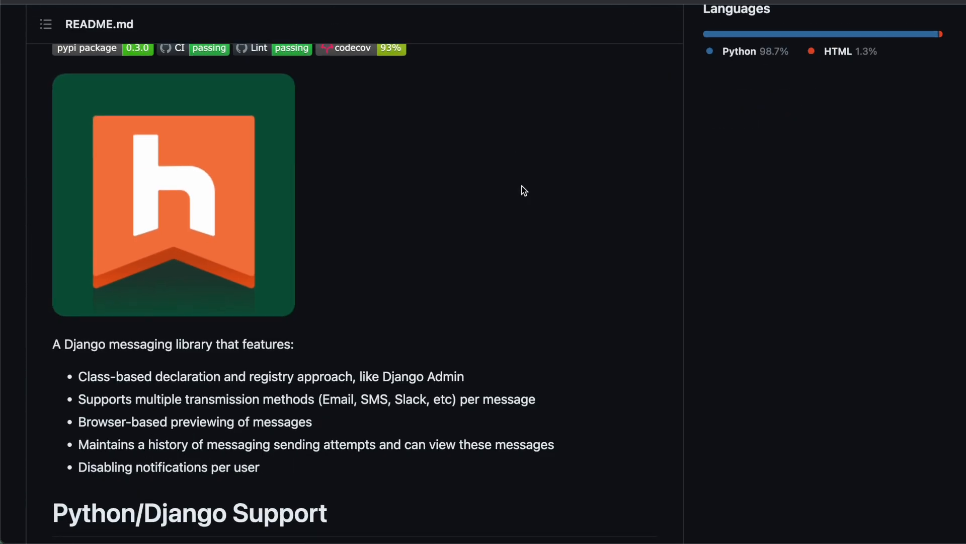
mouse_move(513, 196)
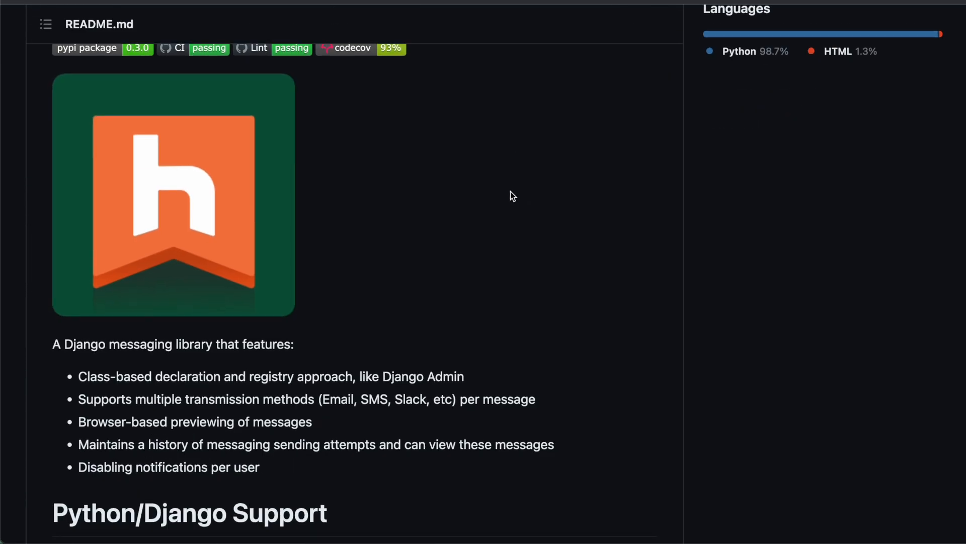
mouse_move(289, 406)
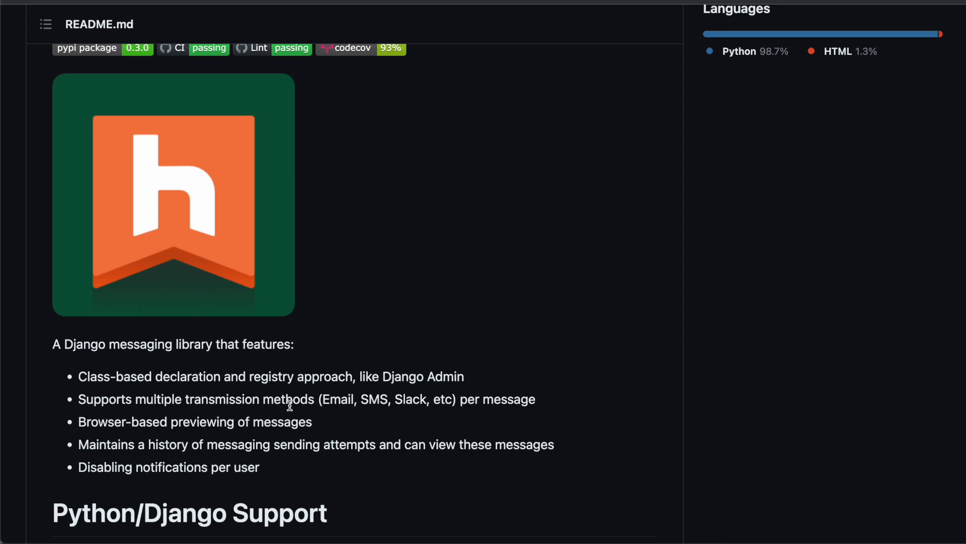
mouse_move(346, 413)
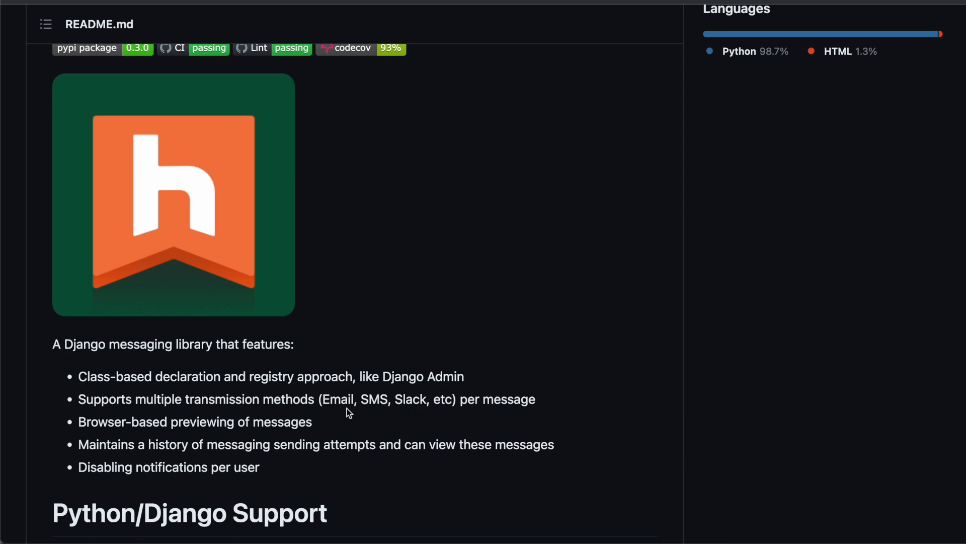
- Read django-herald's Installation section and mark the EmailNotification base class in the example
scroll("down", 3)
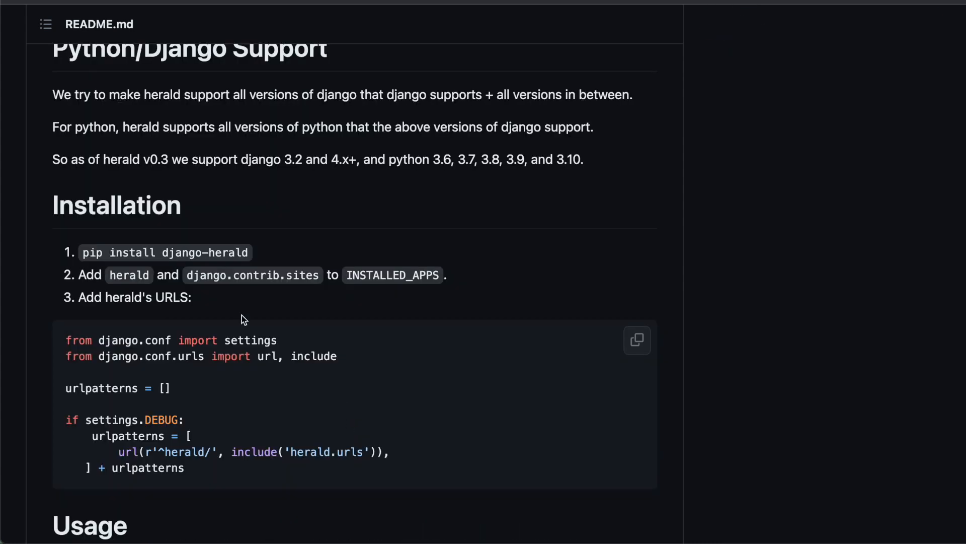
mouse_move(113, 452)
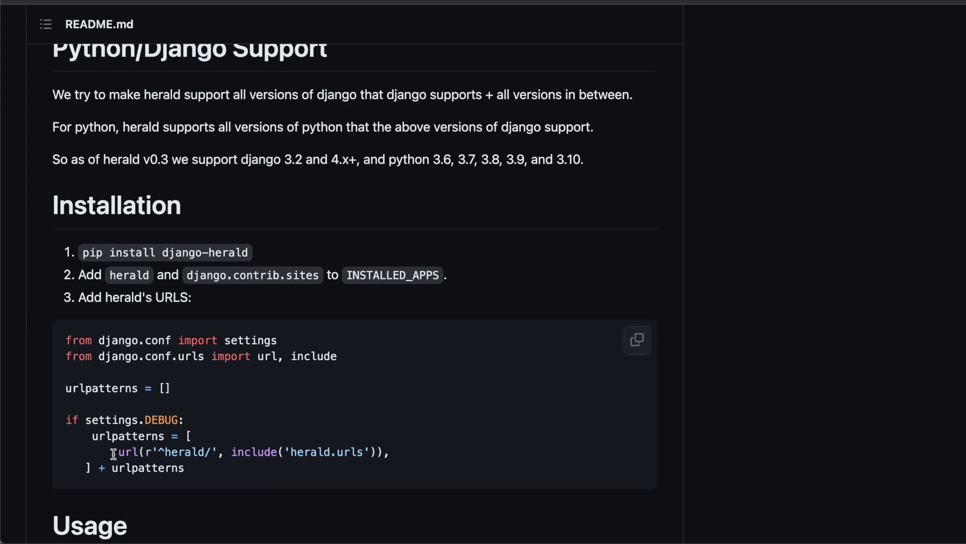
scroll("down", 3)
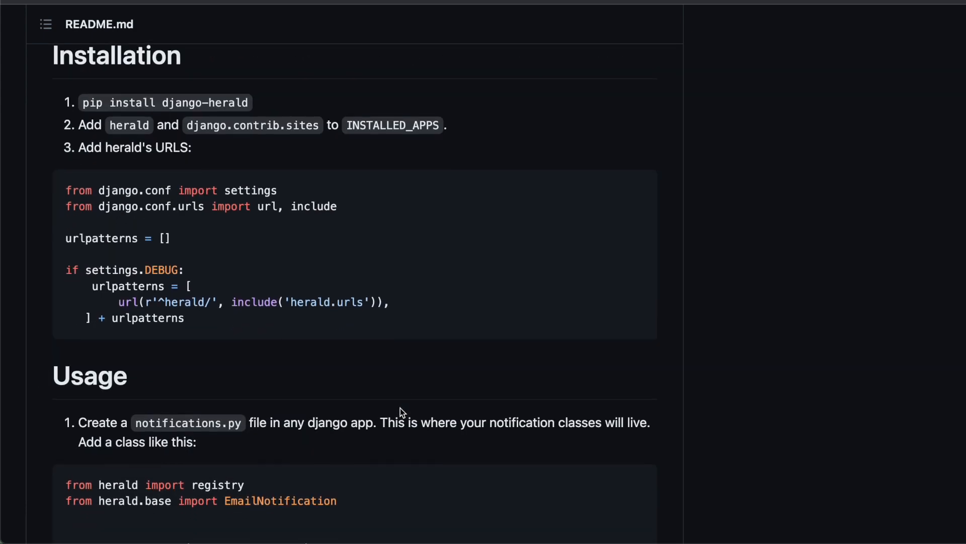
scroll("down", 3)
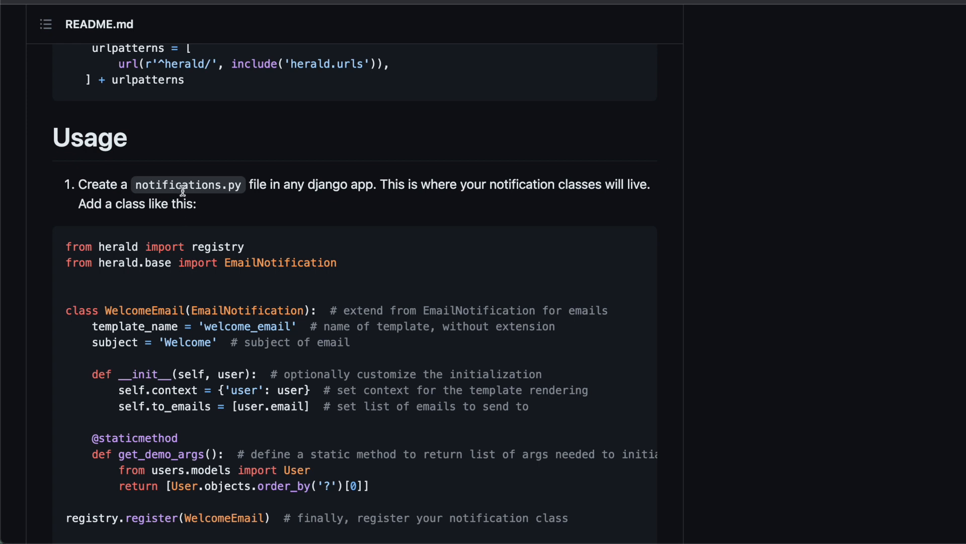
mouse_move(200, 291)
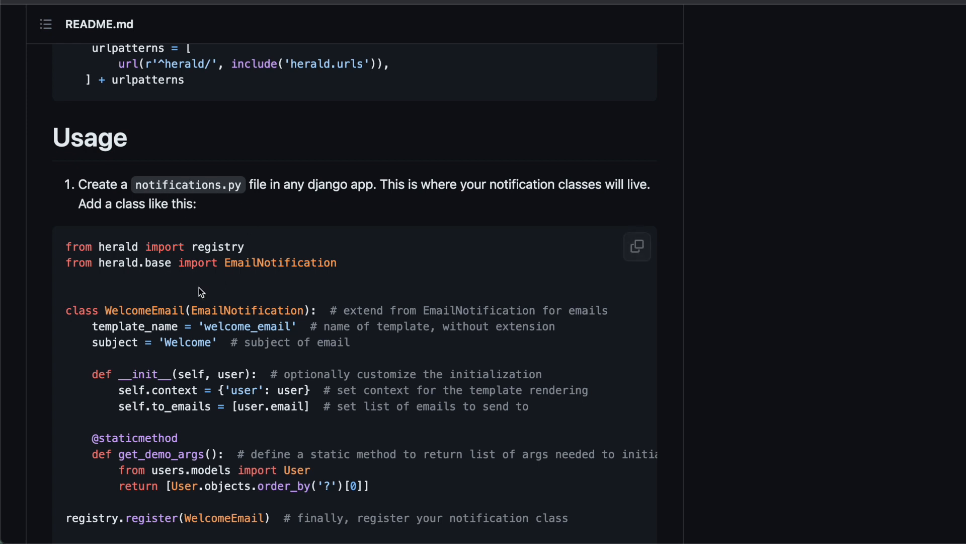
double_click(247, 310)
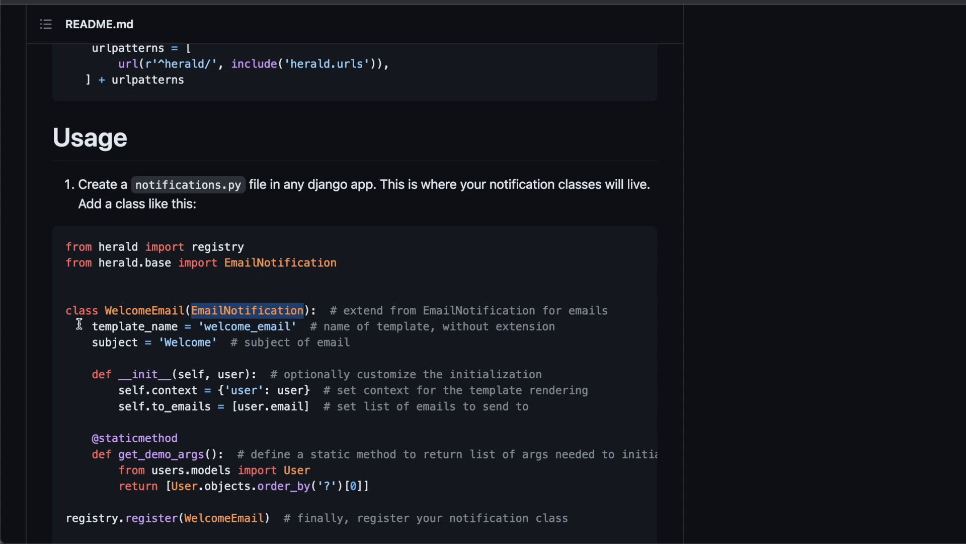
- Read the decorator-based registration alternative and the email template file structure
scroll("down", 3)
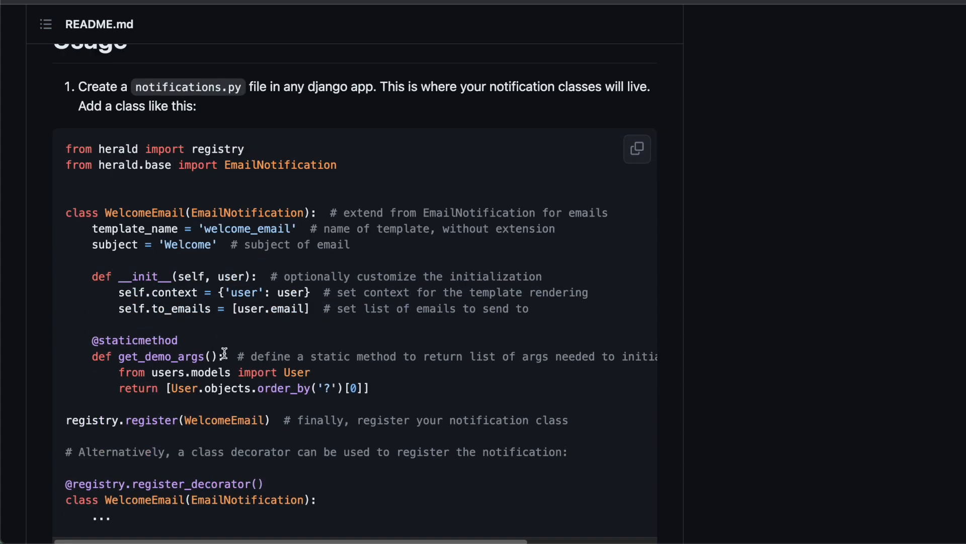
scroll("down", 3)
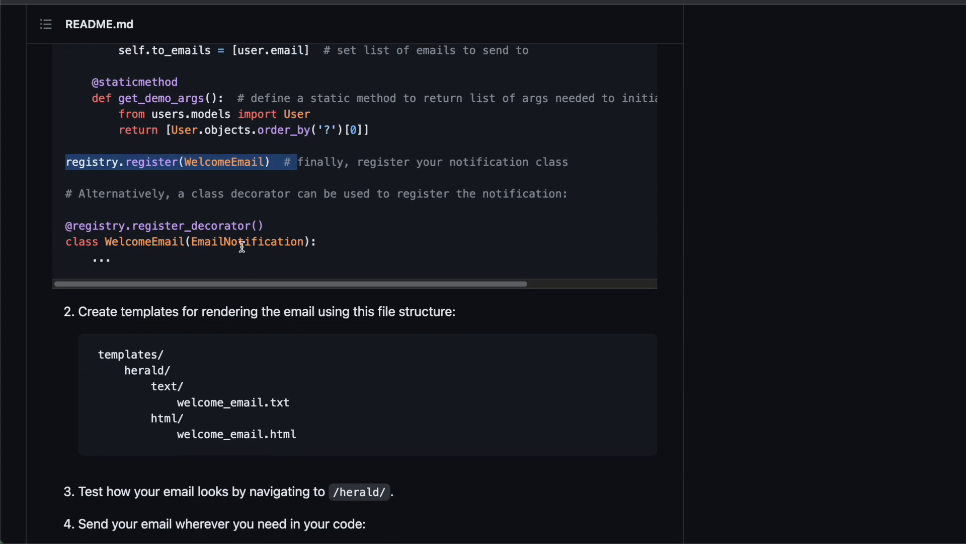
left_click(108, 225)
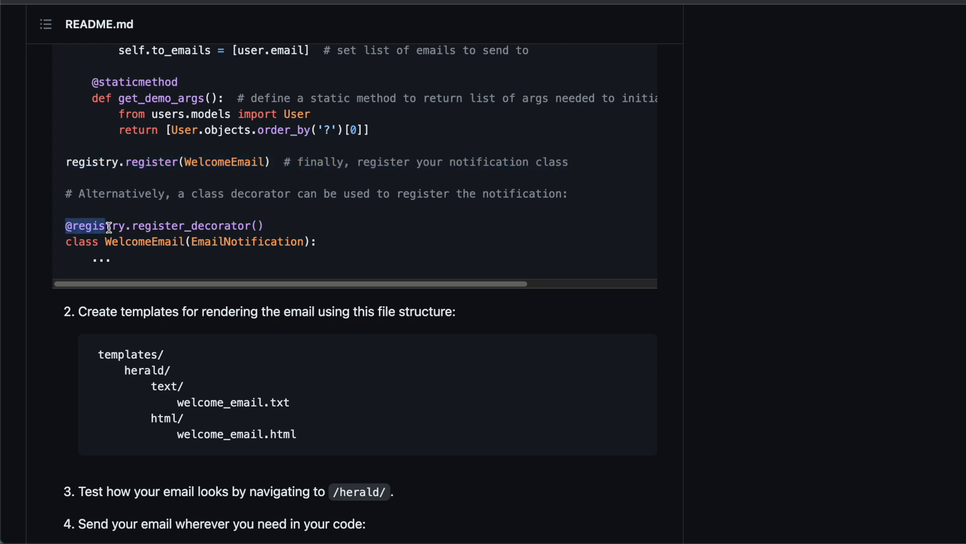
scroll("down", 3)
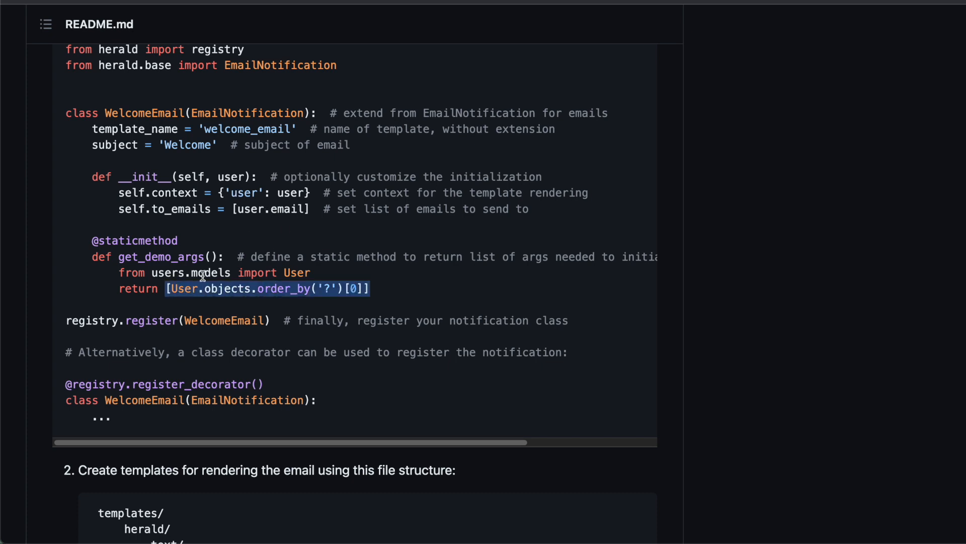
mouse_move(85, 177)
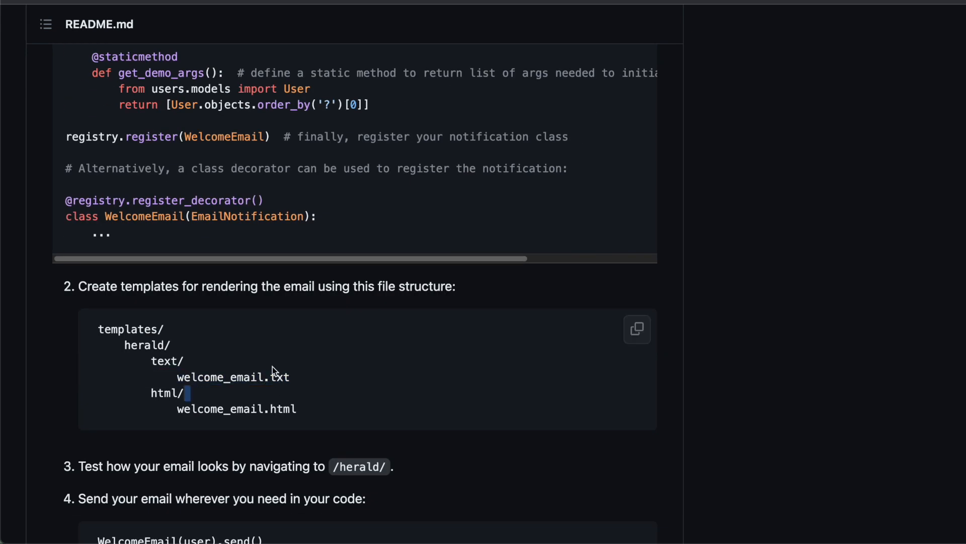
scroll("up", 3)
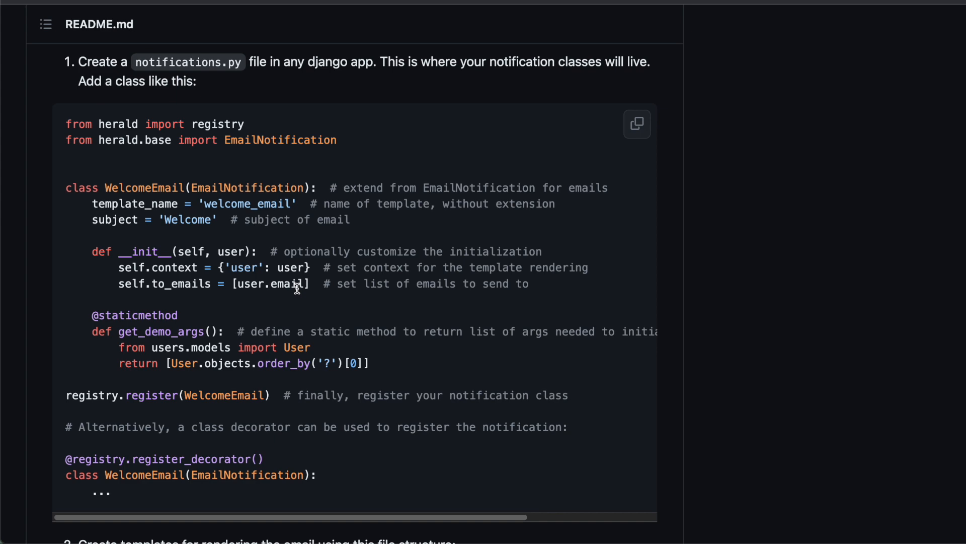
mouse_move(221, 219)
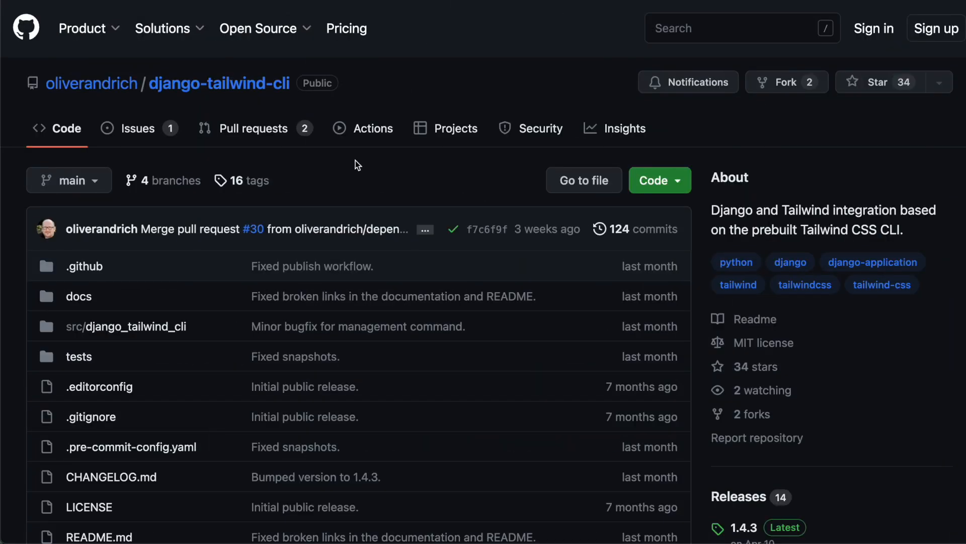
mouse_move(441, 164)
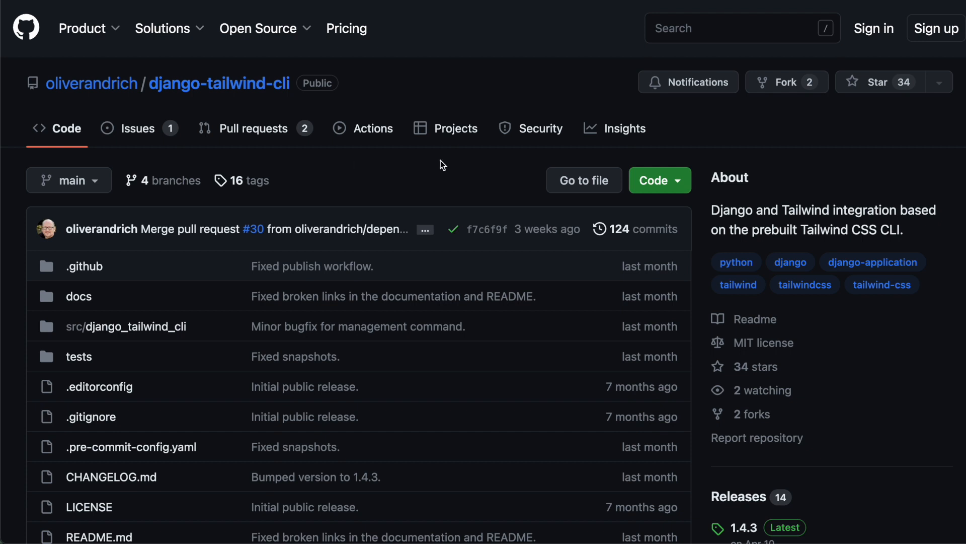
mouse_move(937, 107)
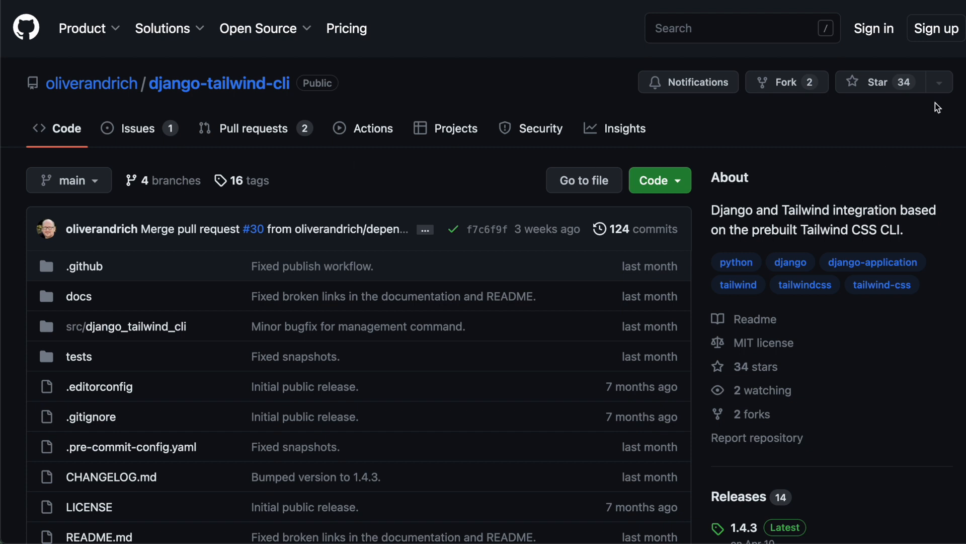
mouse_move(469, 203)
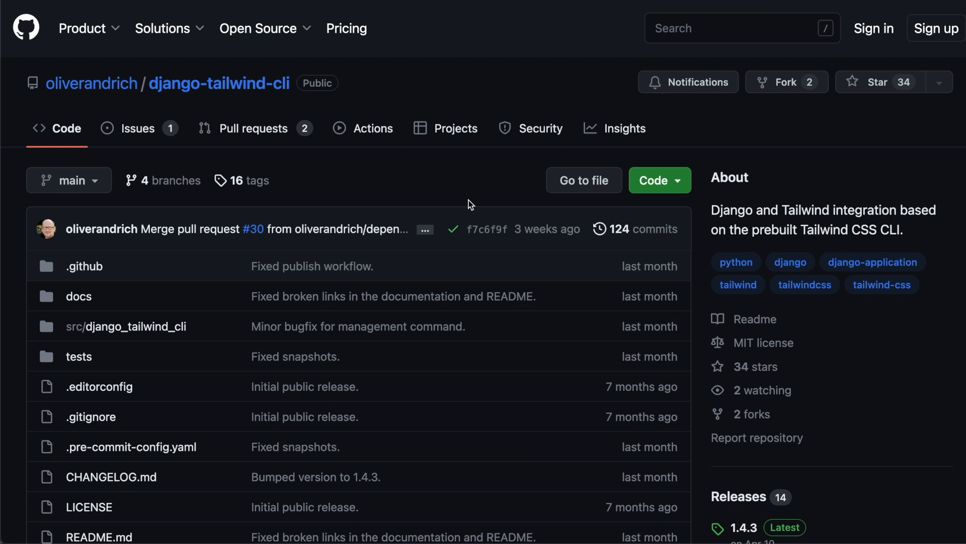
mouse_move(406, 181)
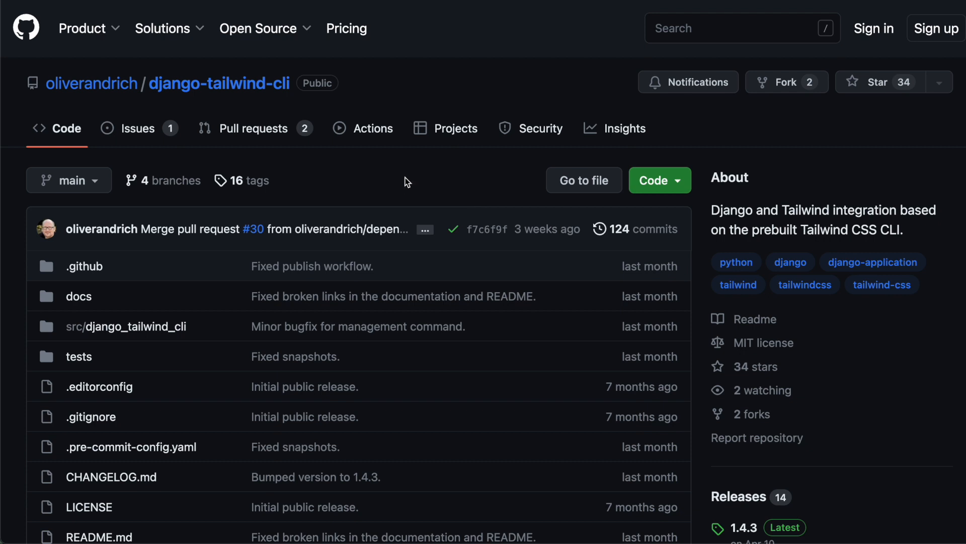
mouse_move(806, 235)
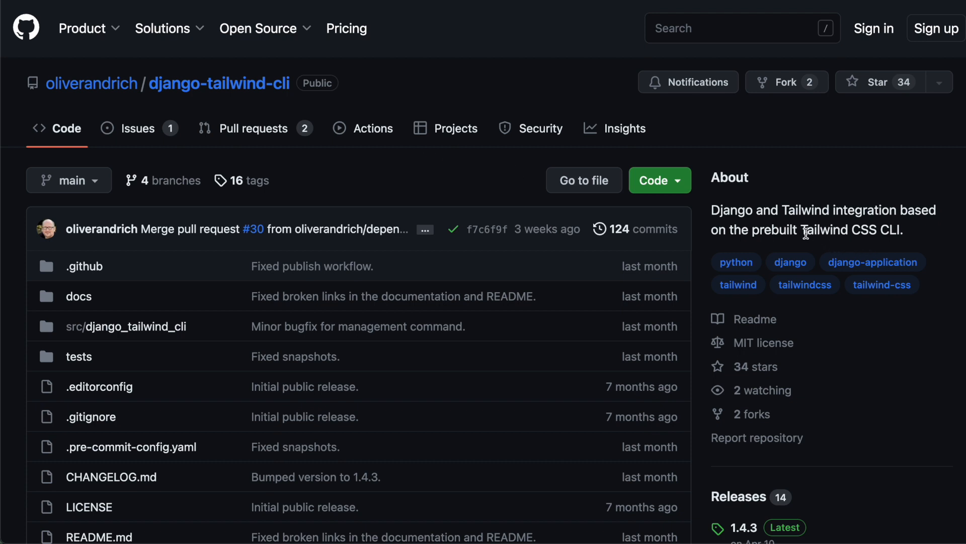
mouse_move(868, 227)
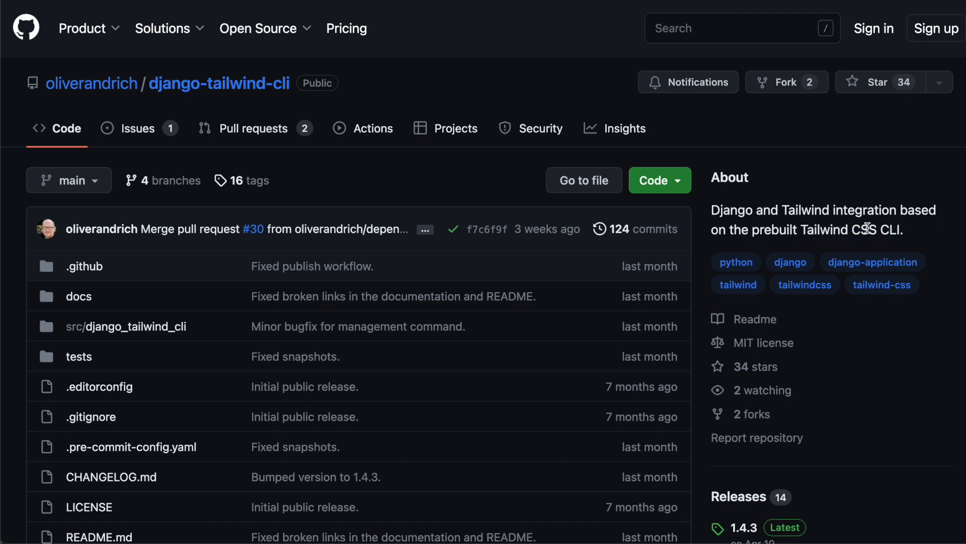
mouse_move(864, 230)
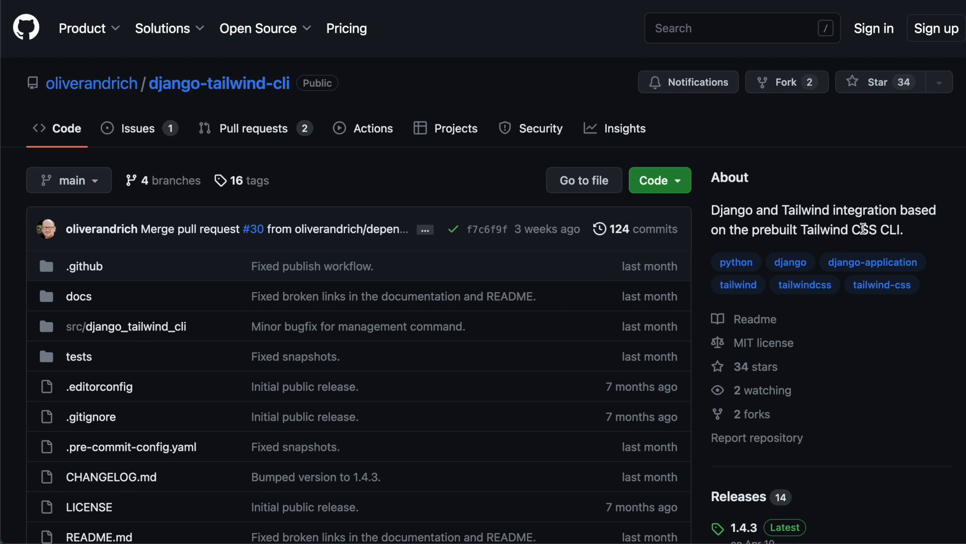
mouse_move(856, 226)
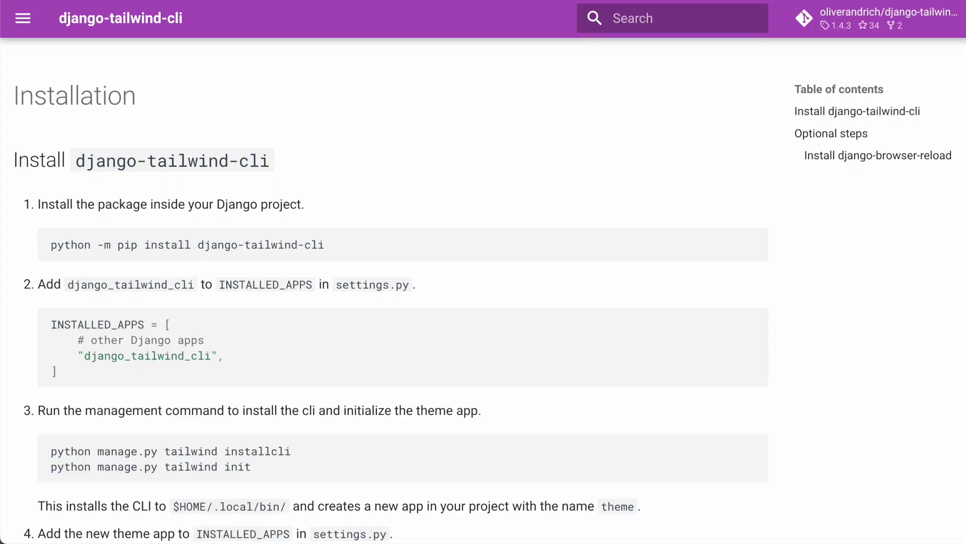
scroll("down", 3)
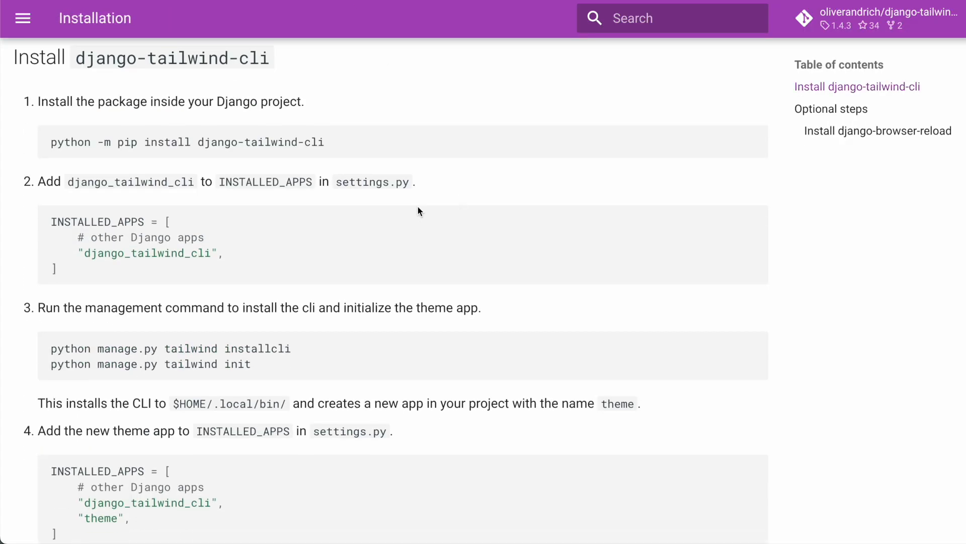
double_click(190, 238)
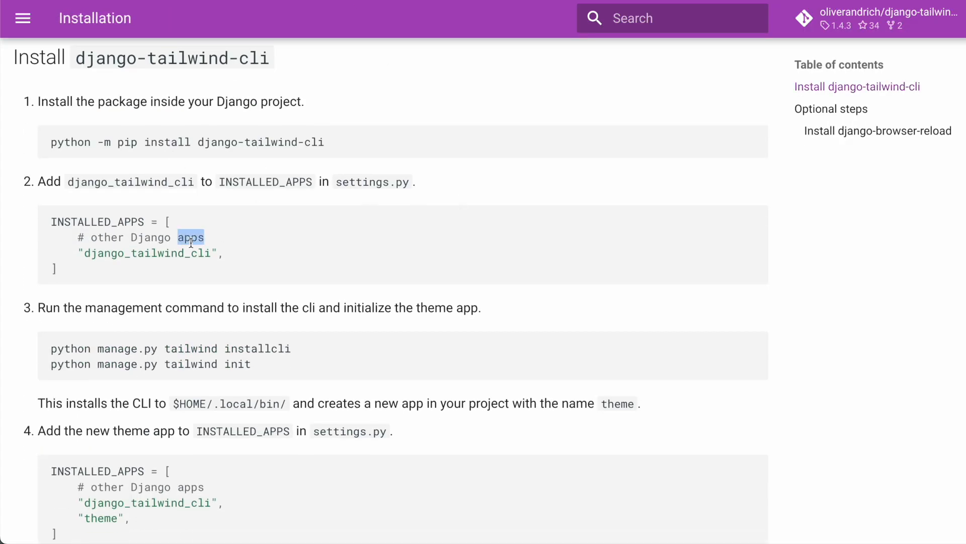
scroll("down", 3)
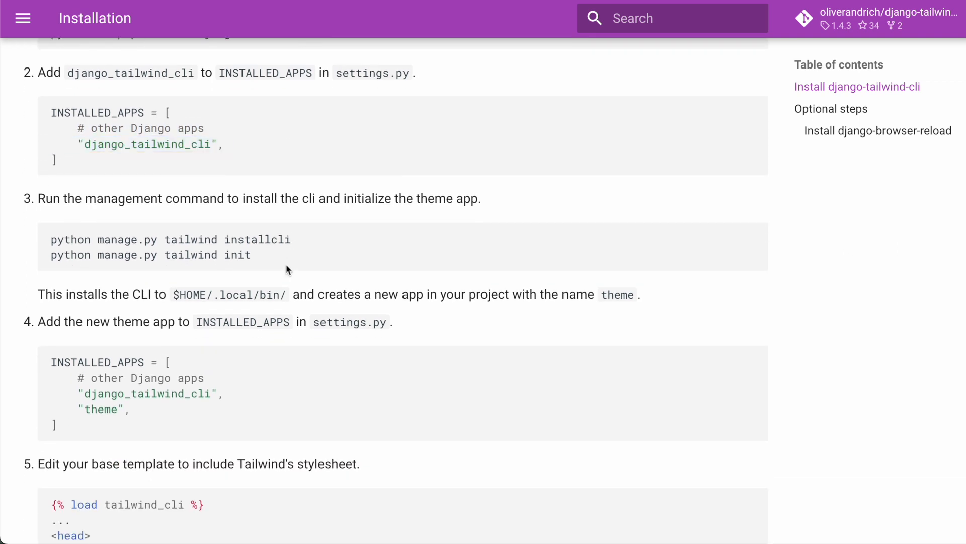
double_click(256, 240)
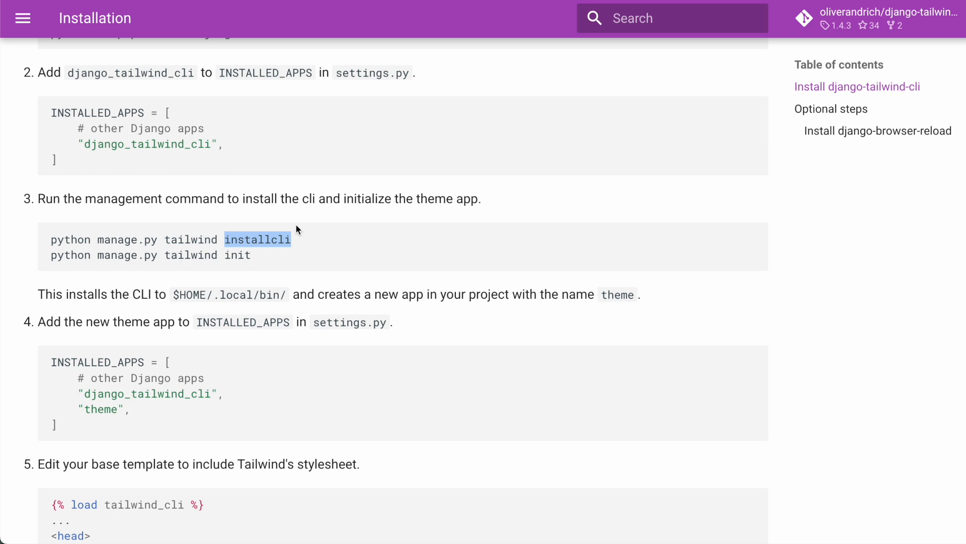
mouse_move(279, 239)
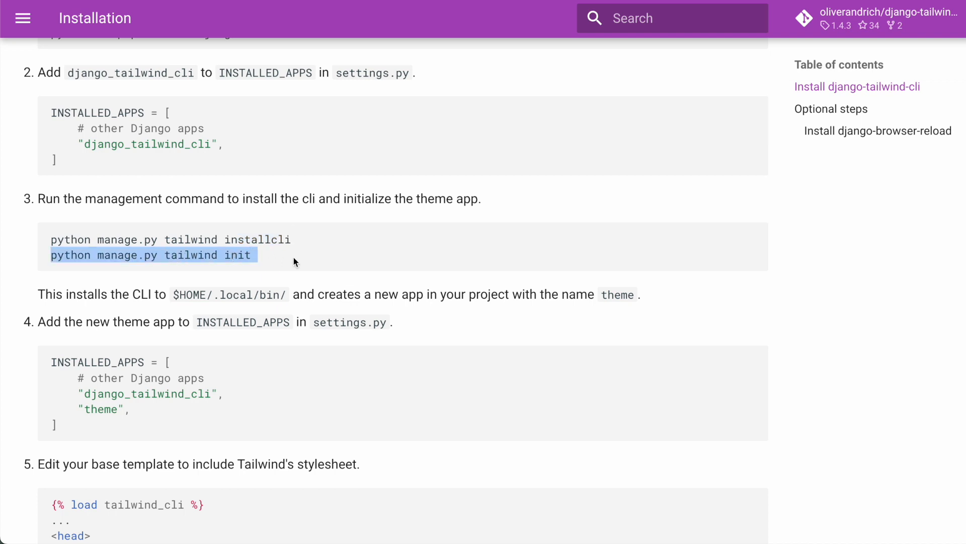
mouse_move(119, 394)
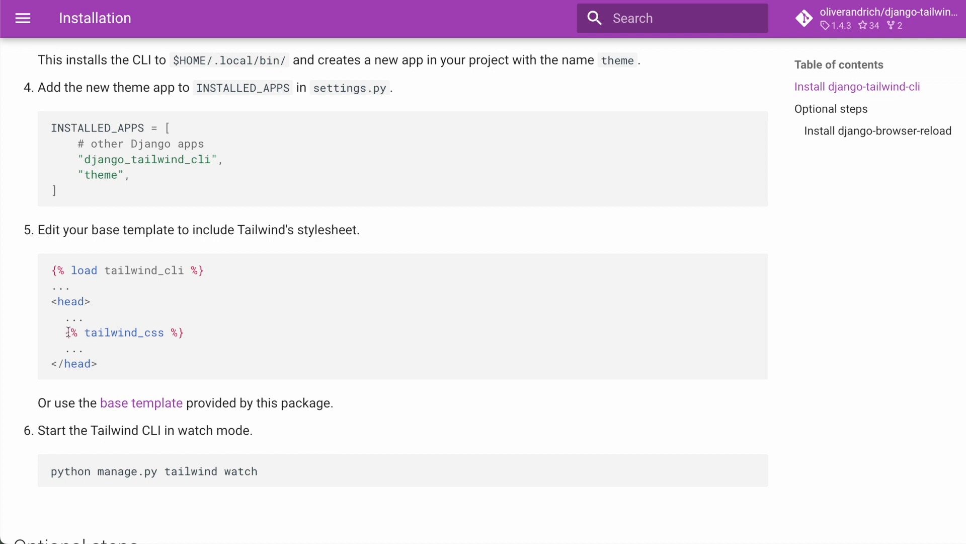
mouse_move(241, 289)
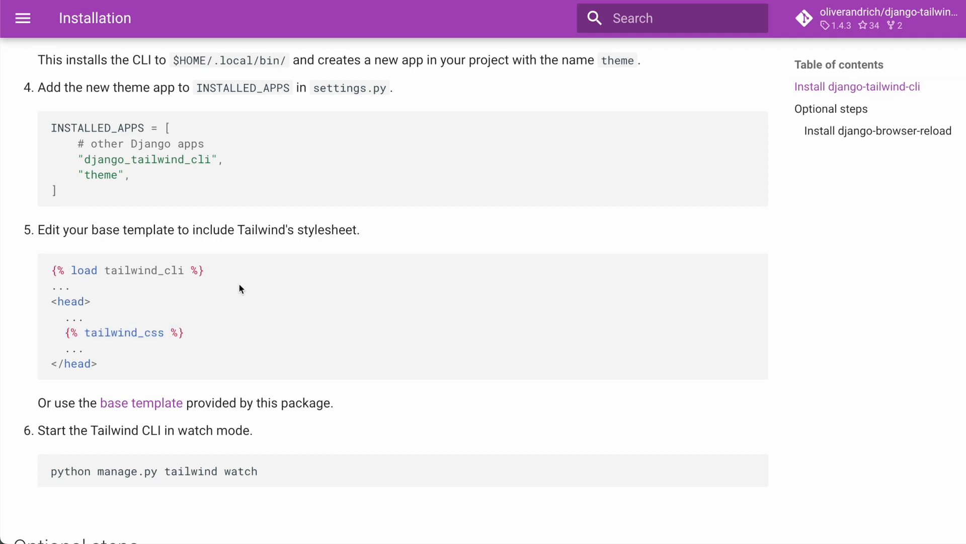
scroll("down", 3)
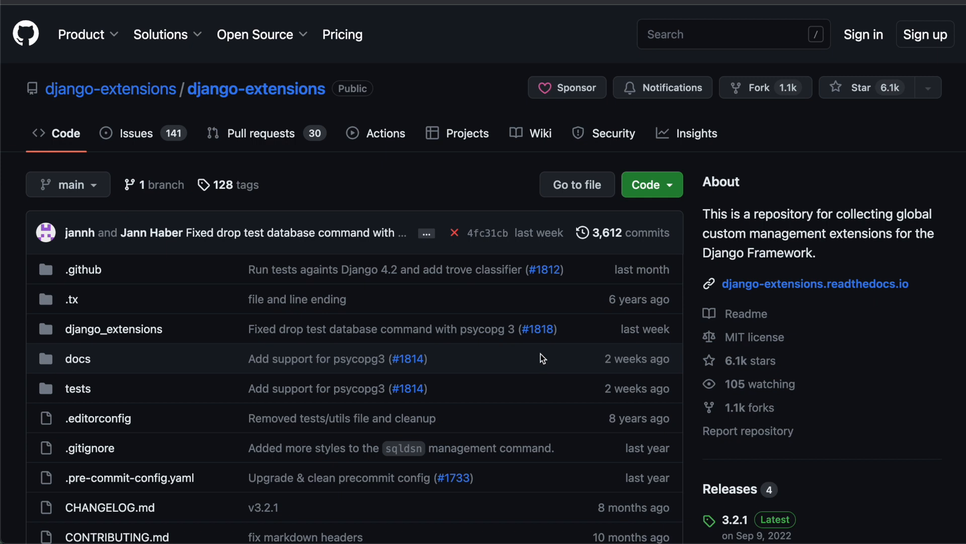
mouse_move(393, 165)
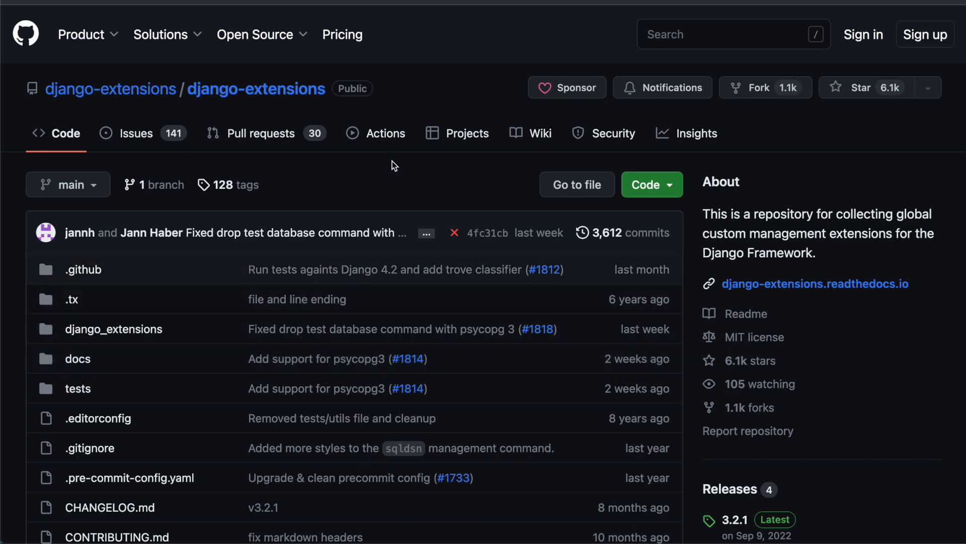
mouse_move(531, 179)
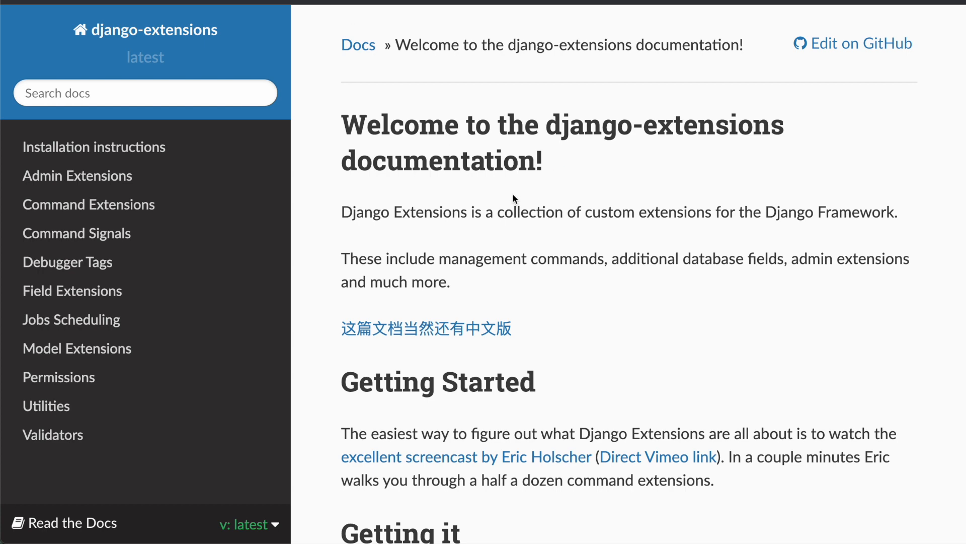
- Scroll the django-extensions welcome page through Getting it and the Contents list of commands
scroll("down", 3)
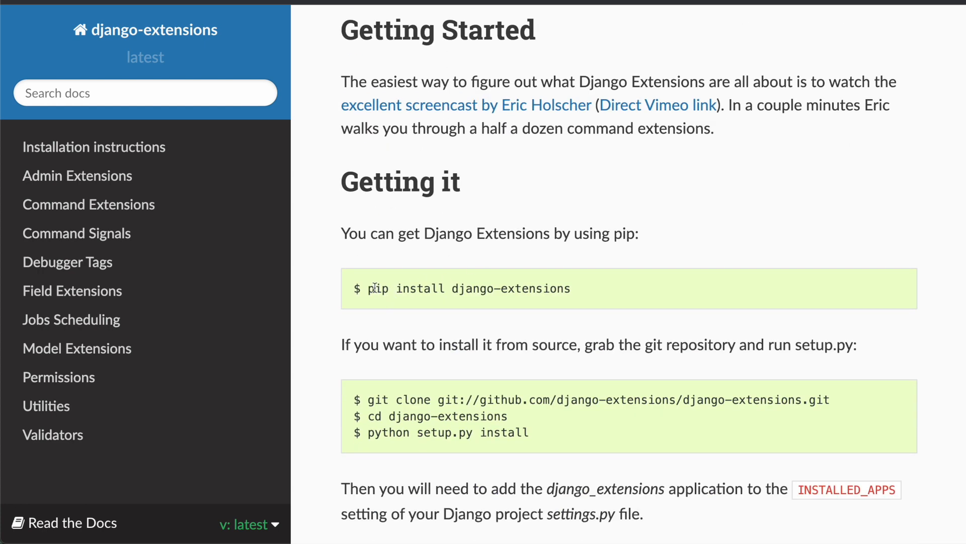
scroll("down", 3)
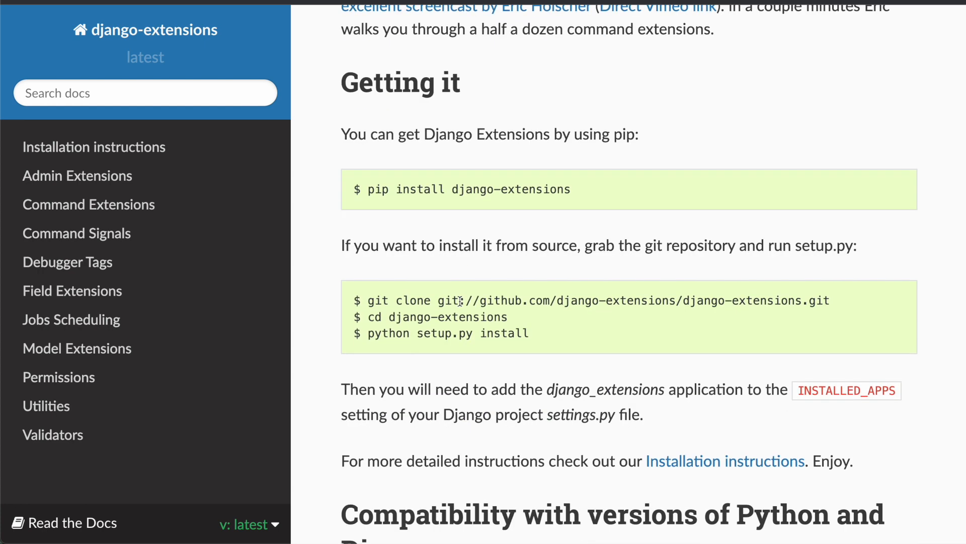
scroll("down", 3)
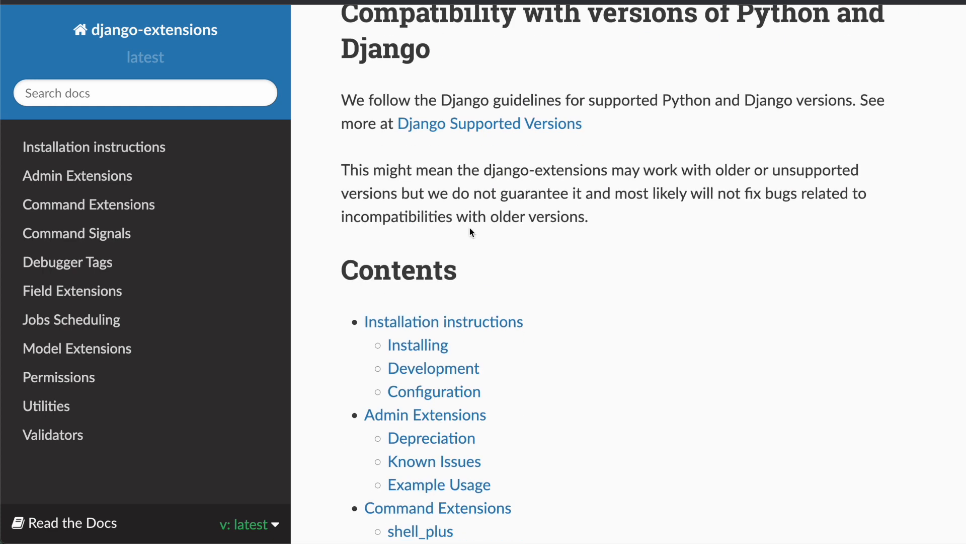
scroll("down", 3)
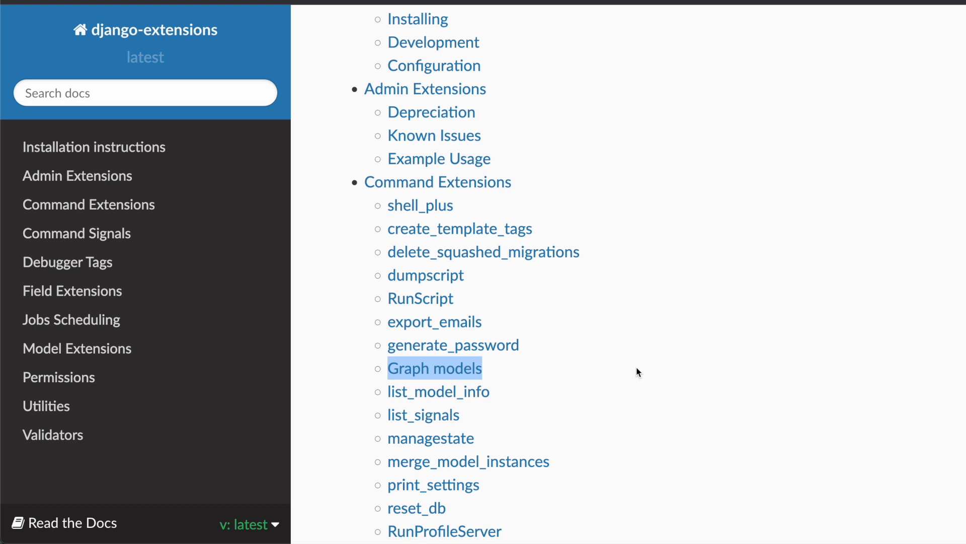
scroll("down", 3)
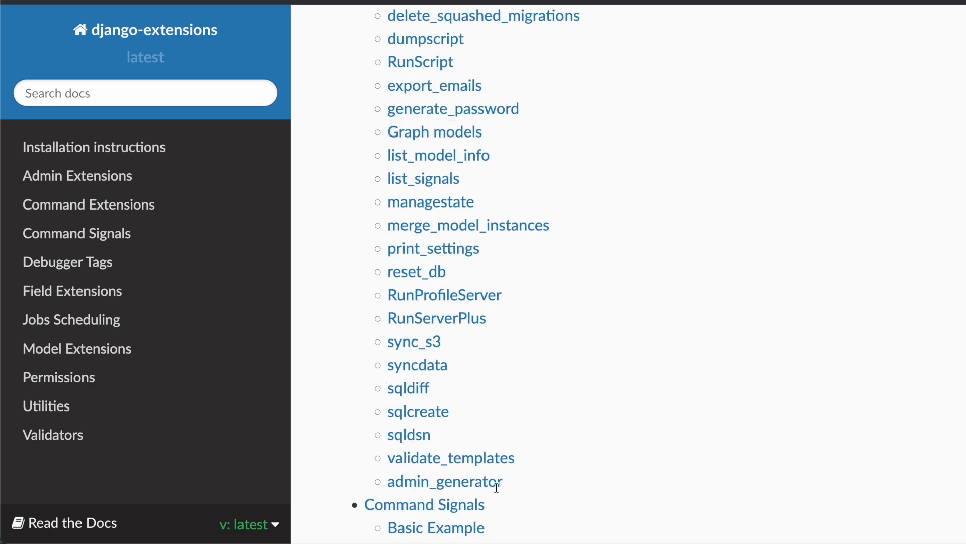
mouse_move(650, 400)
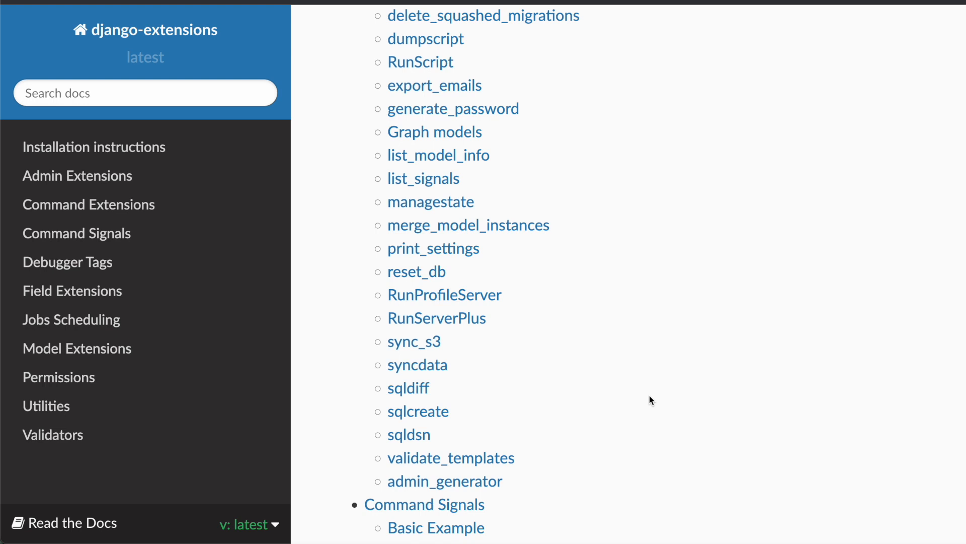
scroll("down", 3)
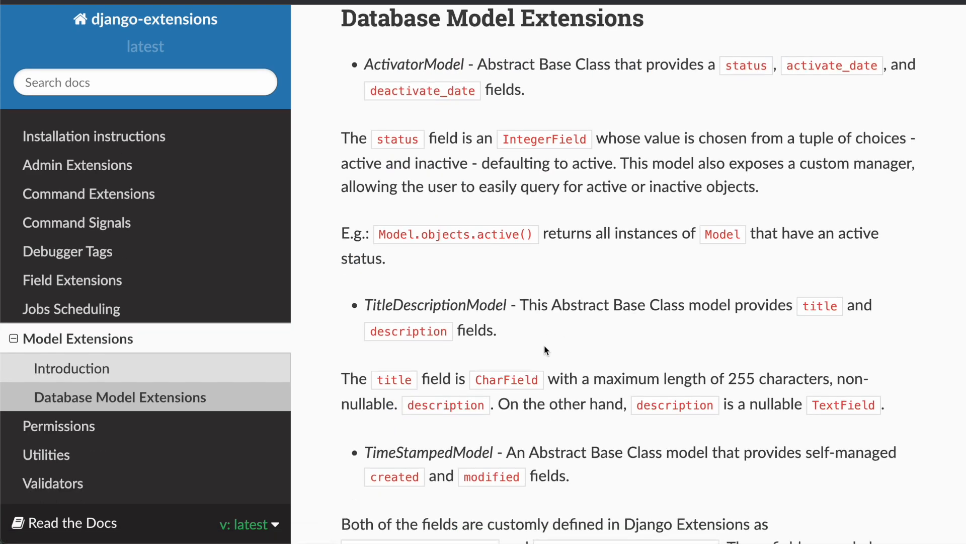
- Scroll through TitleDescriptionModel and TimeStampedModel on Database Model Extensions, highlighting a word
scroll("down", 3)
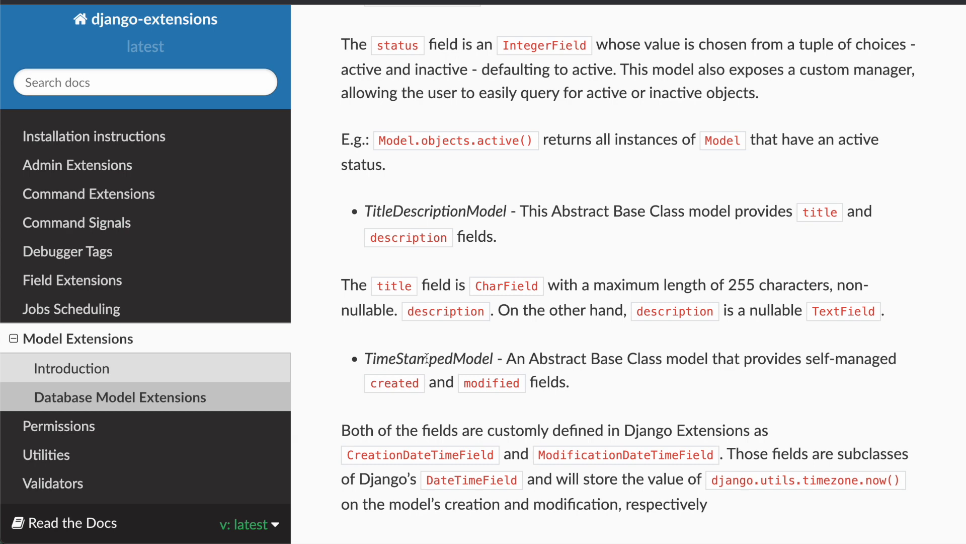
double_click(395, 383)
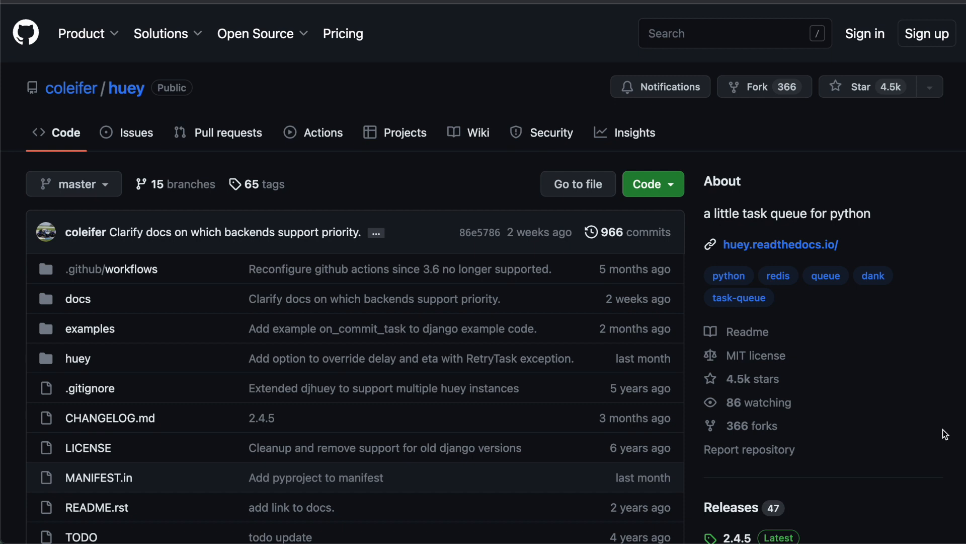
mouse_move(369, 18)
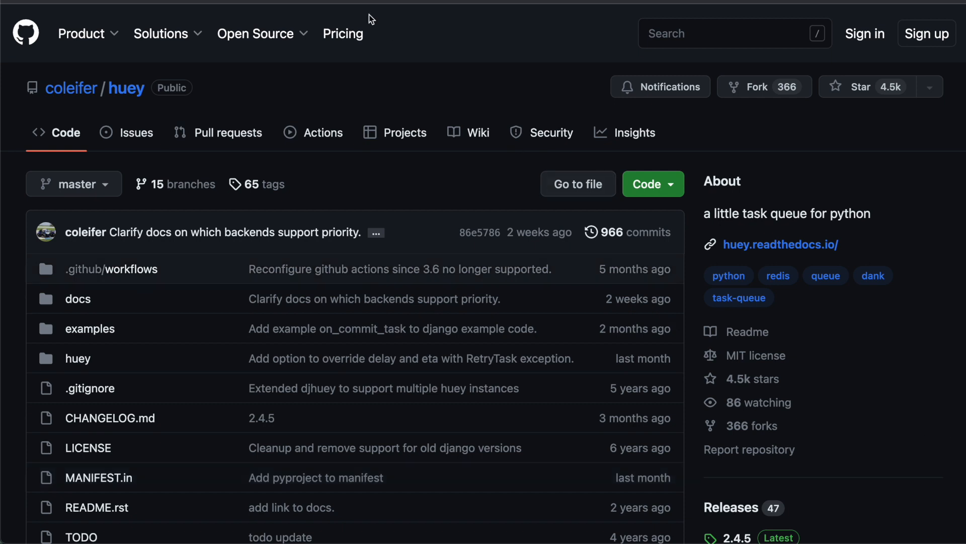
- Switch to the huey Django integration documentation page
left_click(781, 244)
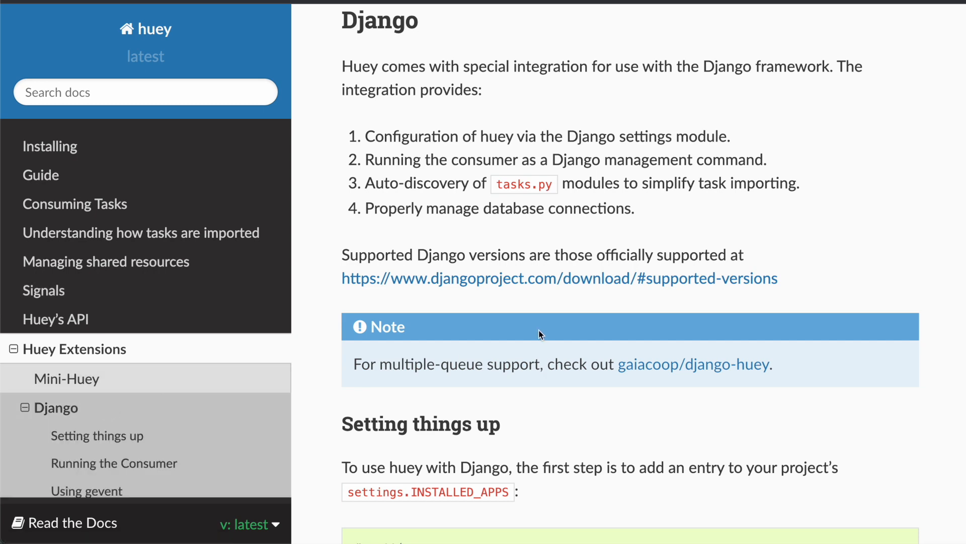
- Scroll huey's Django setup settings example and select the FileHuey class name
scroll("down", 3)
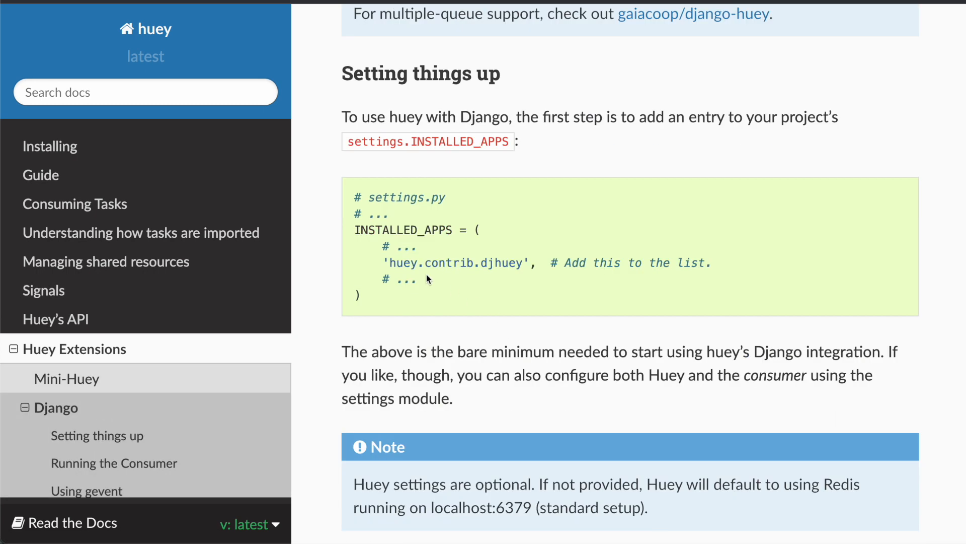
mouse_move(383, 263)
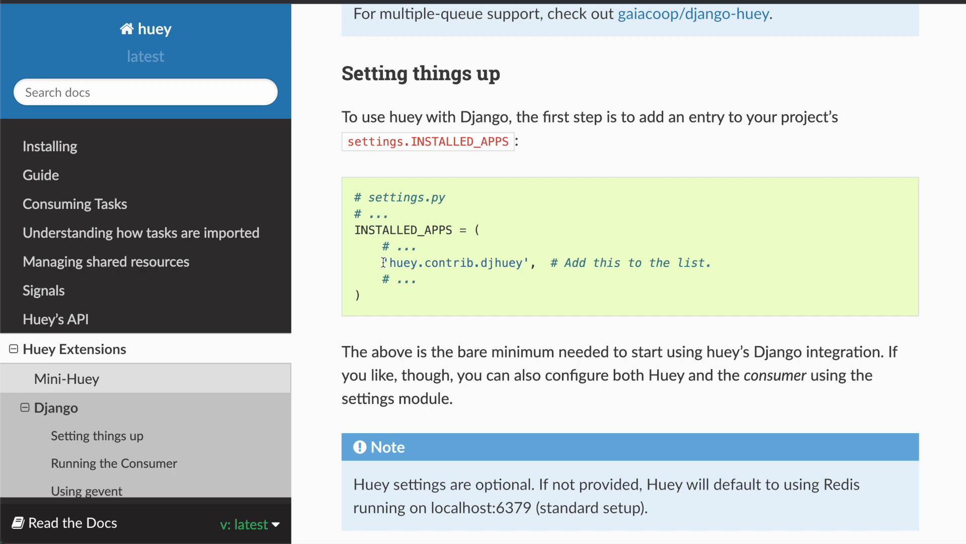
scroll("down", 3)
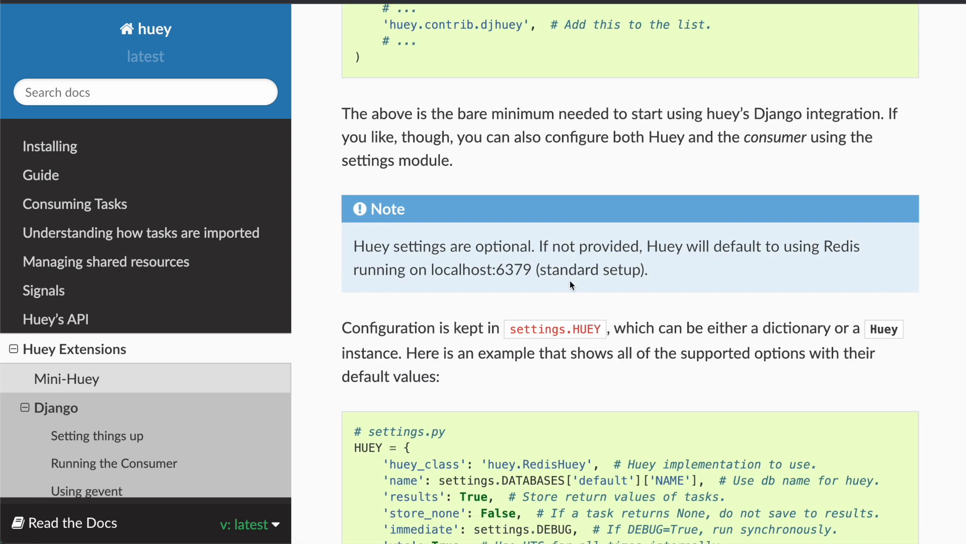
scroll("down", 3)
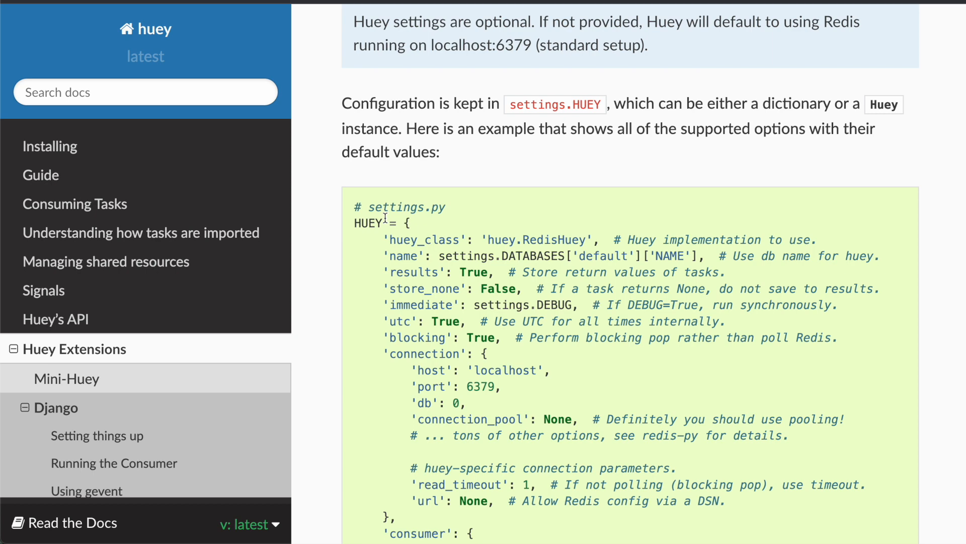
scroll("down", 3)
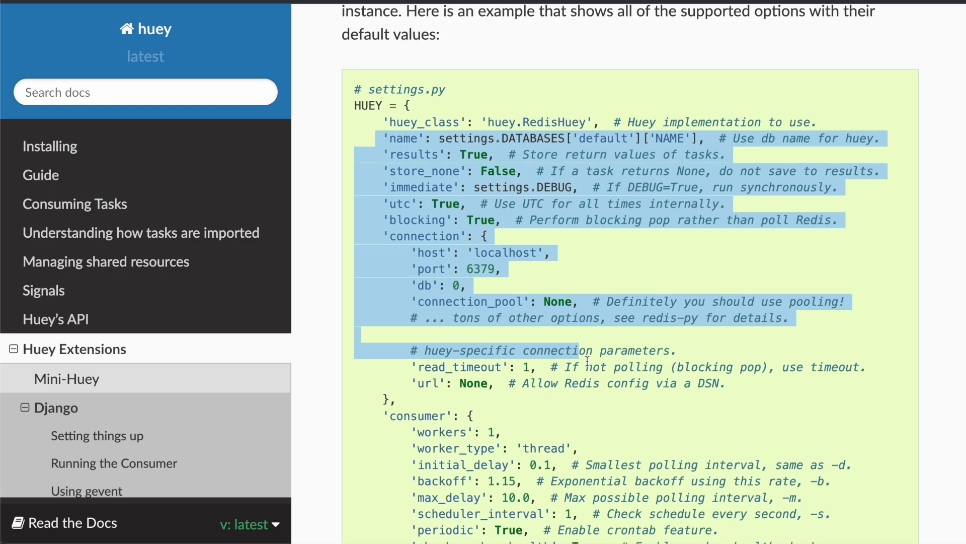
scroll("down", 3)
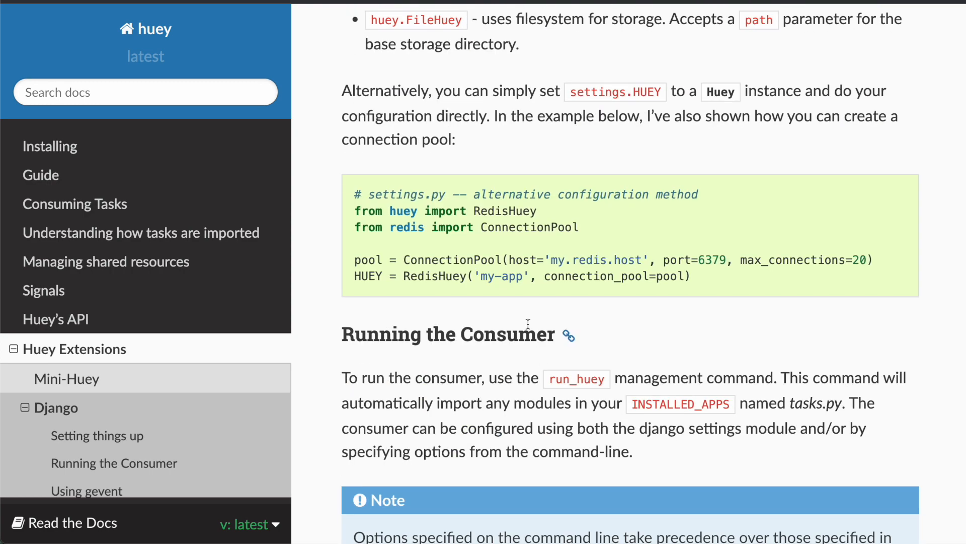
scroll("down", 3)
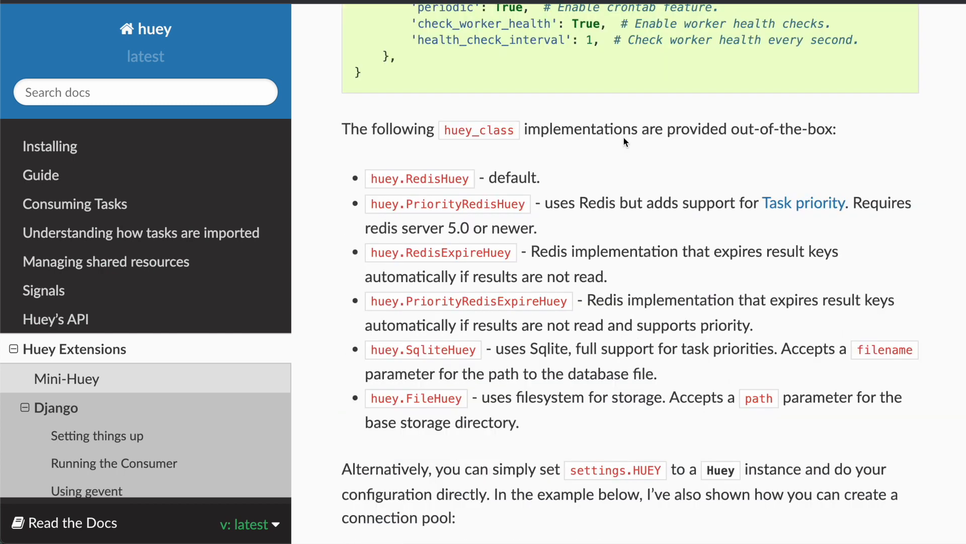
mouse_move(593, 135)
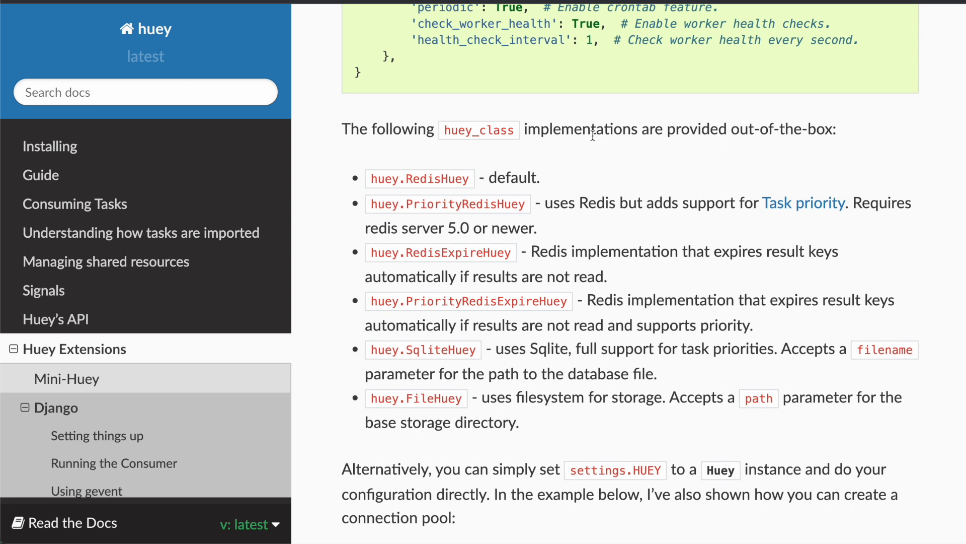
mouse_move(444, 178)
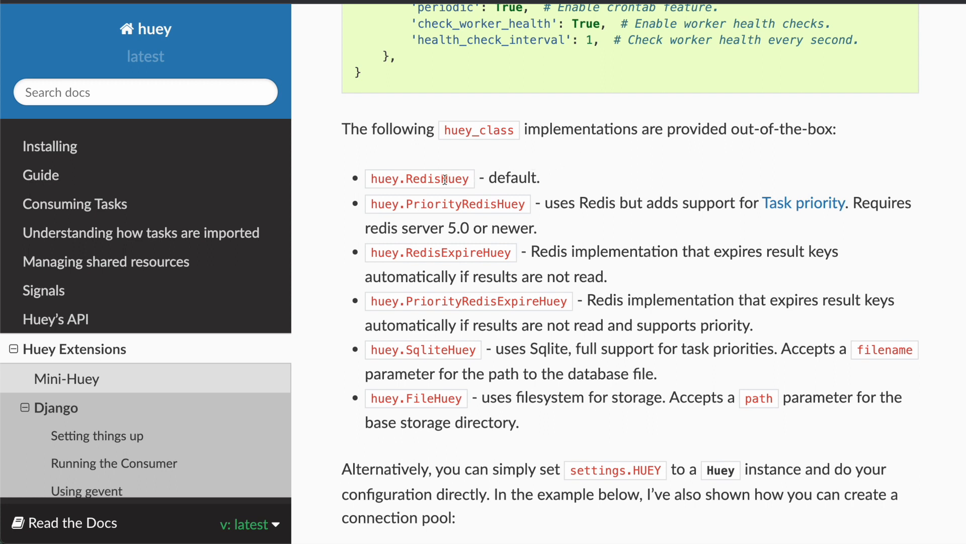
mouse_move(439, 374)
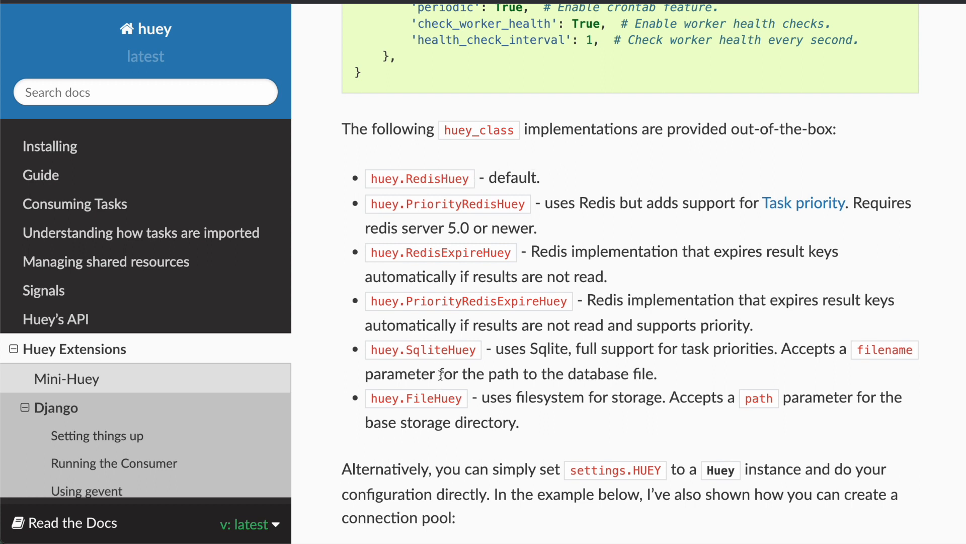
double_click(433, 398)
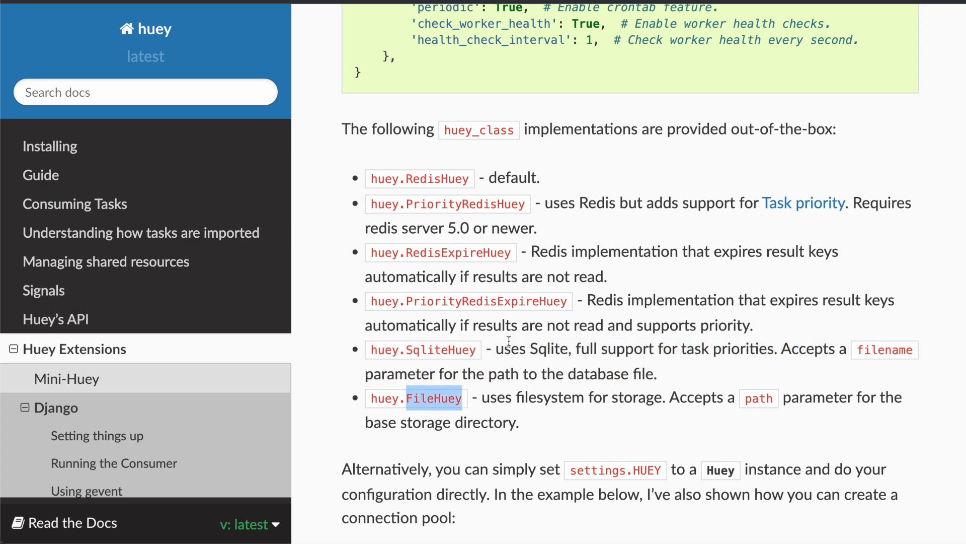